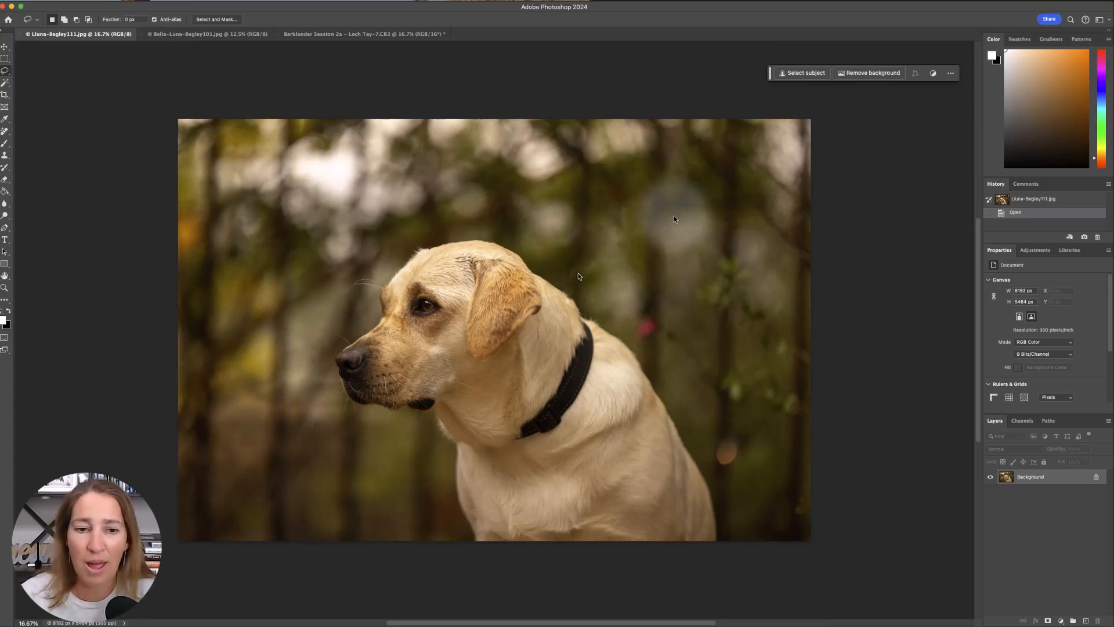
{"action": "mouse_move", "coordinate": [939, 132]}
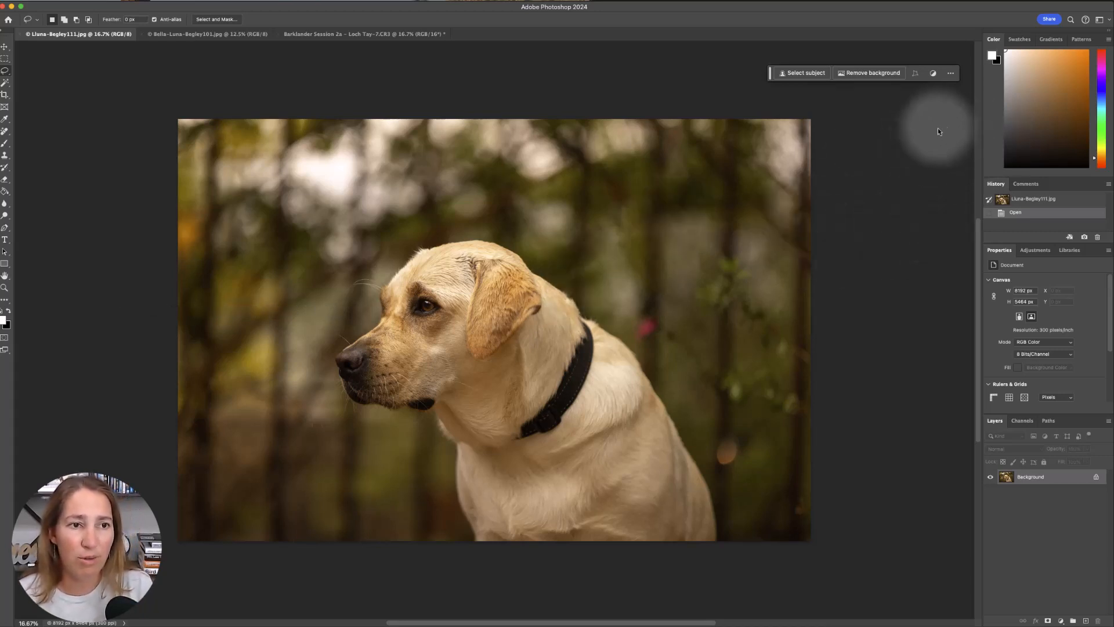
{"action": "mouse_move", "coordinate": [976, 78]}
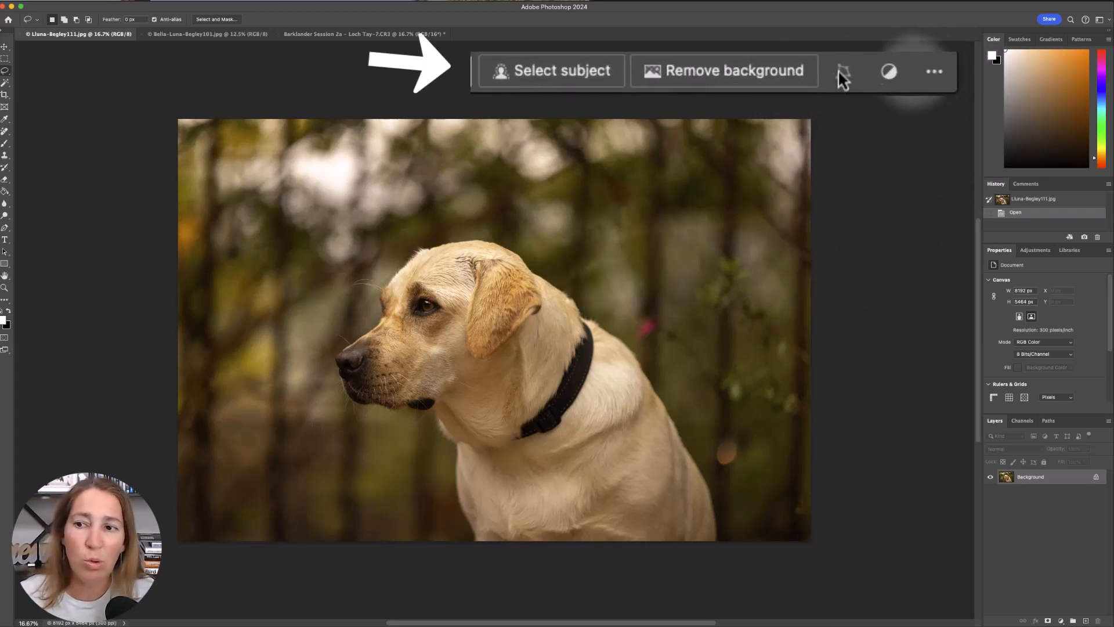
{"action": "mouse_move", "coordinate": [668, 207]}
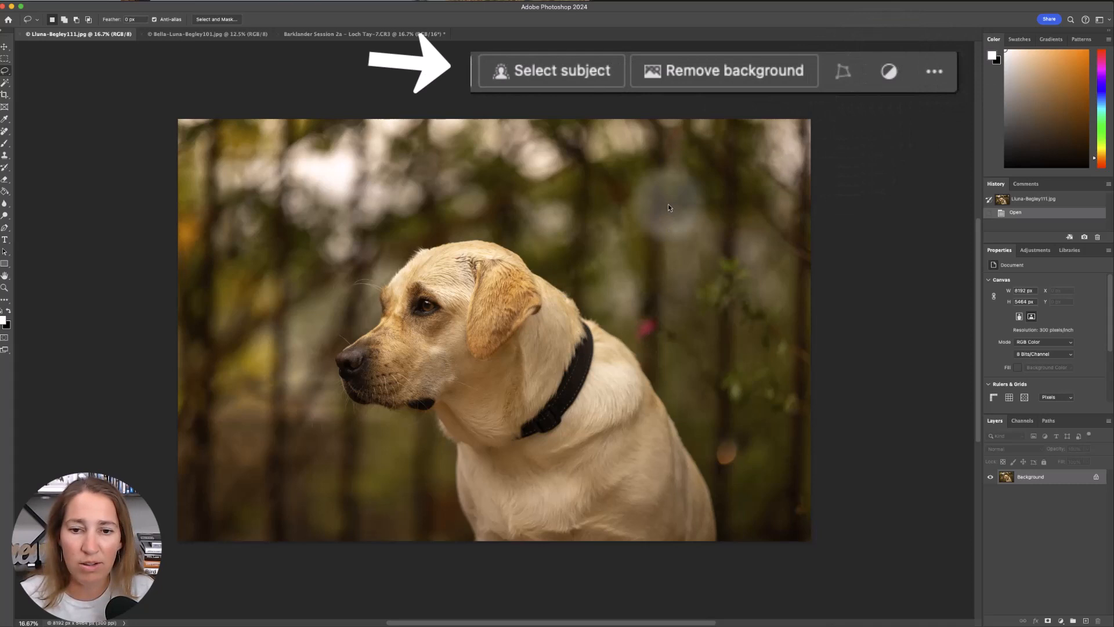
{"action": "mouse_move", "coordinate": [834, 202]}
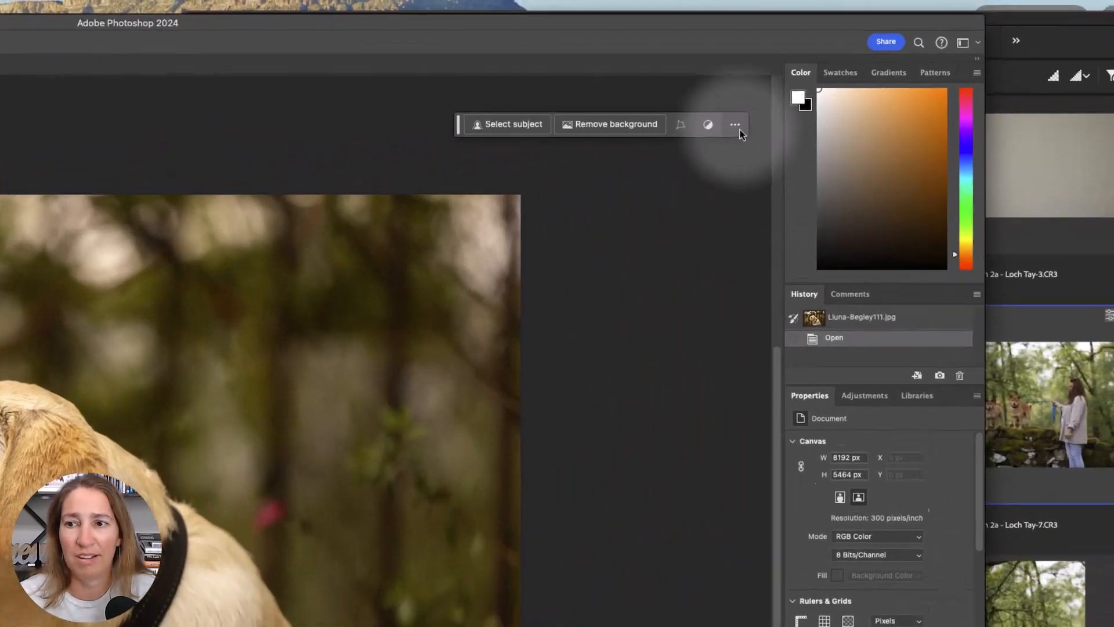
Open and close the quick-actions options list while setting up the crop.
{"action": "left_click", "coordinate": [735, 124]}
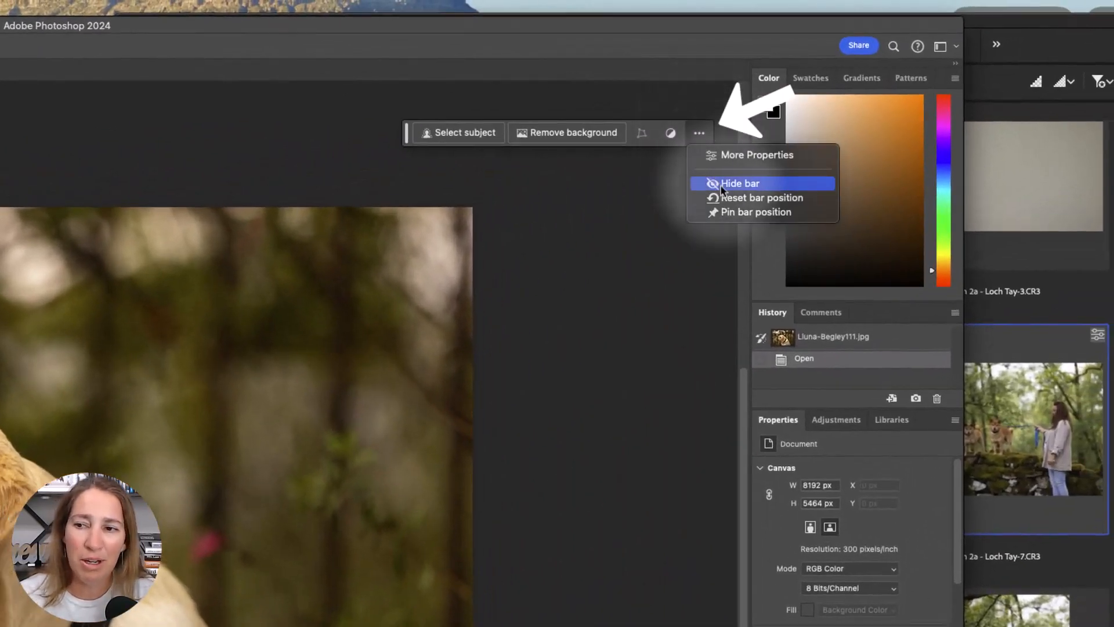
{"action": "left_click", "coordinate": [739, 183]}
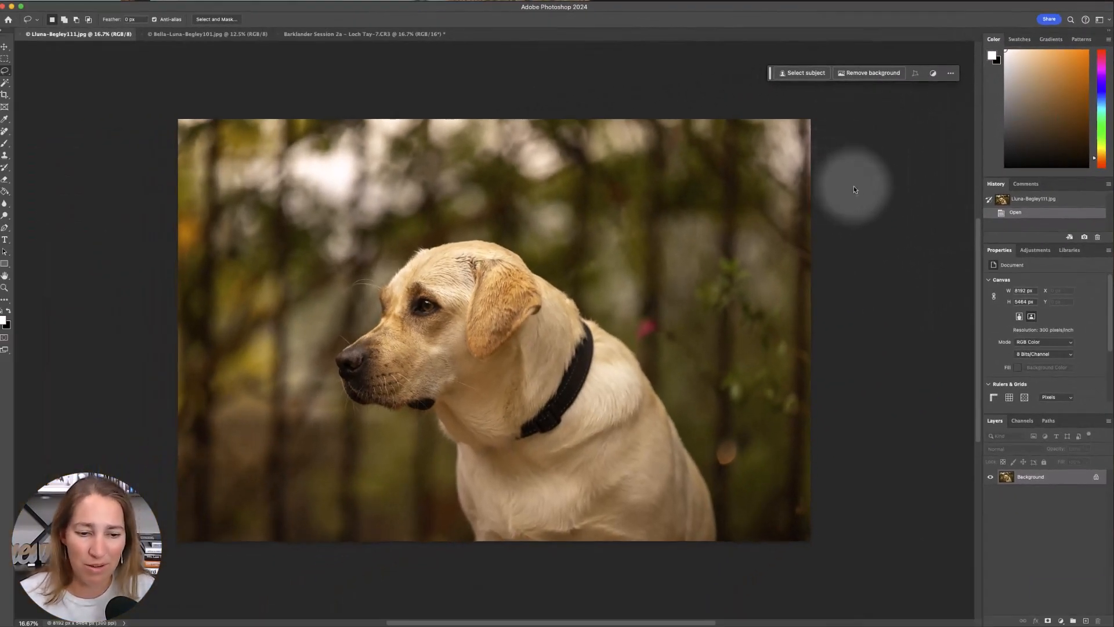
{"action": "mouse_move", "coordinate": [187, 354]}
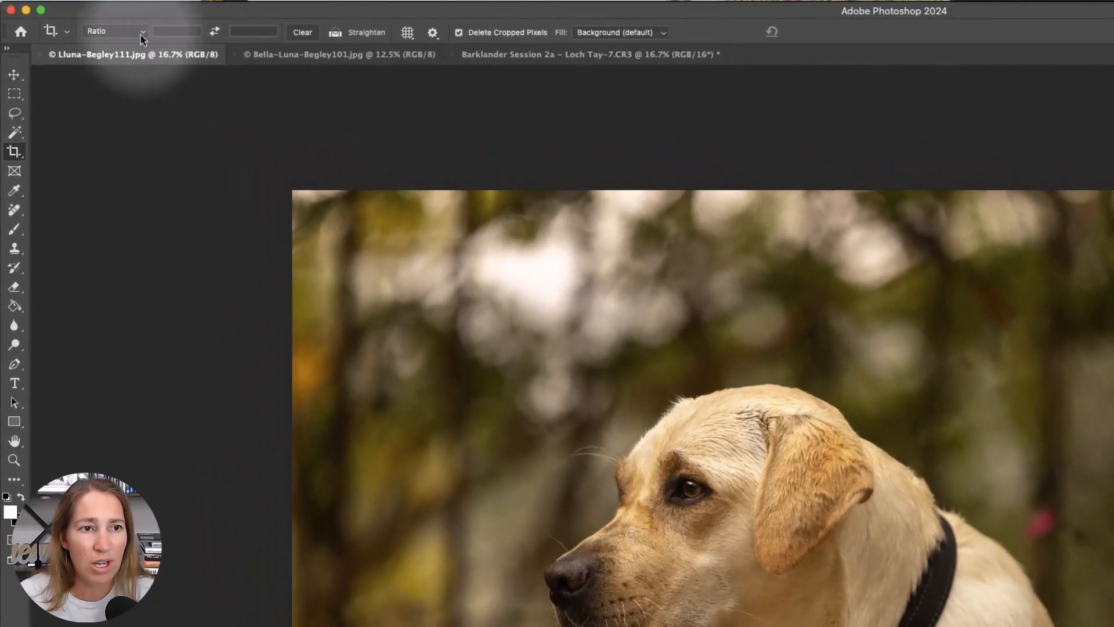
{"action": "mouse_move", "coordinate": [176, 35]}
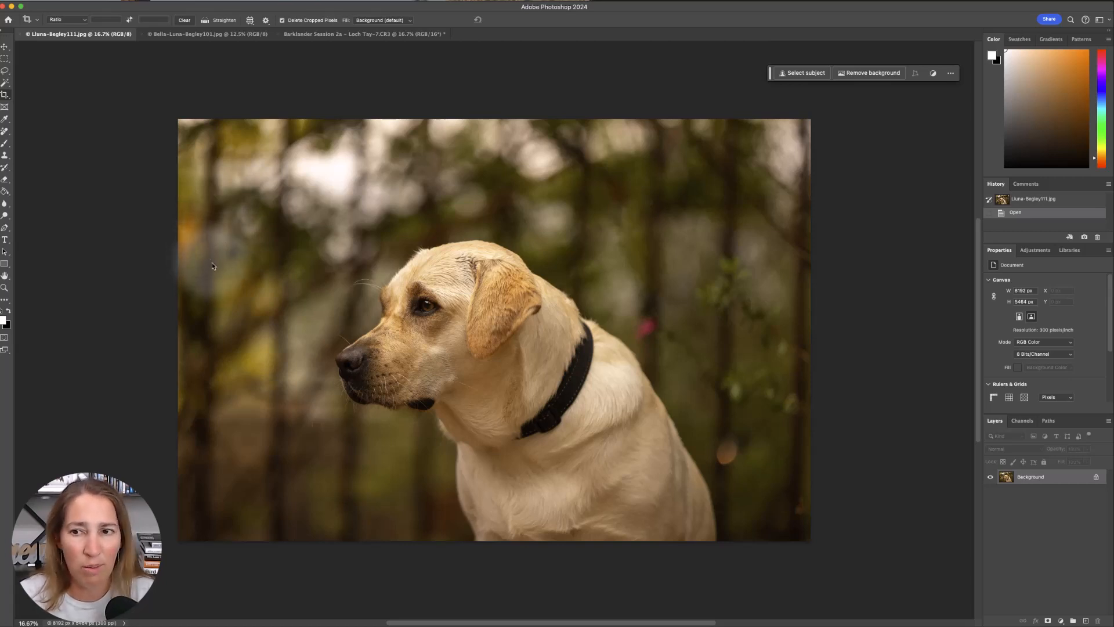
{"action": "mouse_move", "coordinate": [247, 187]}
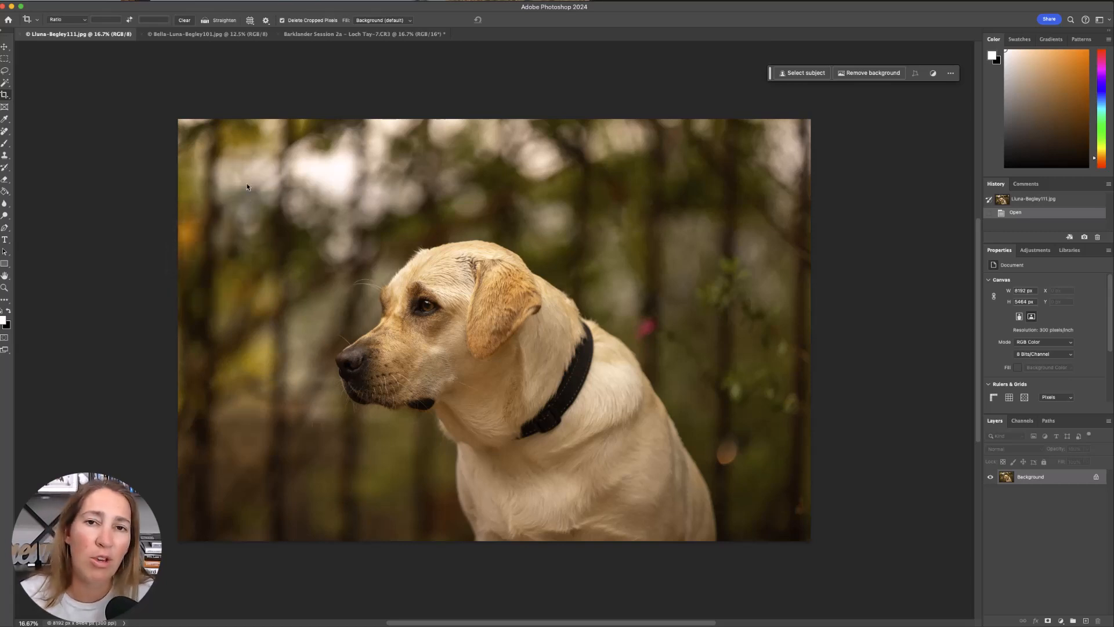
{"action": "mouse_move", "coordinate": [228, 216]}
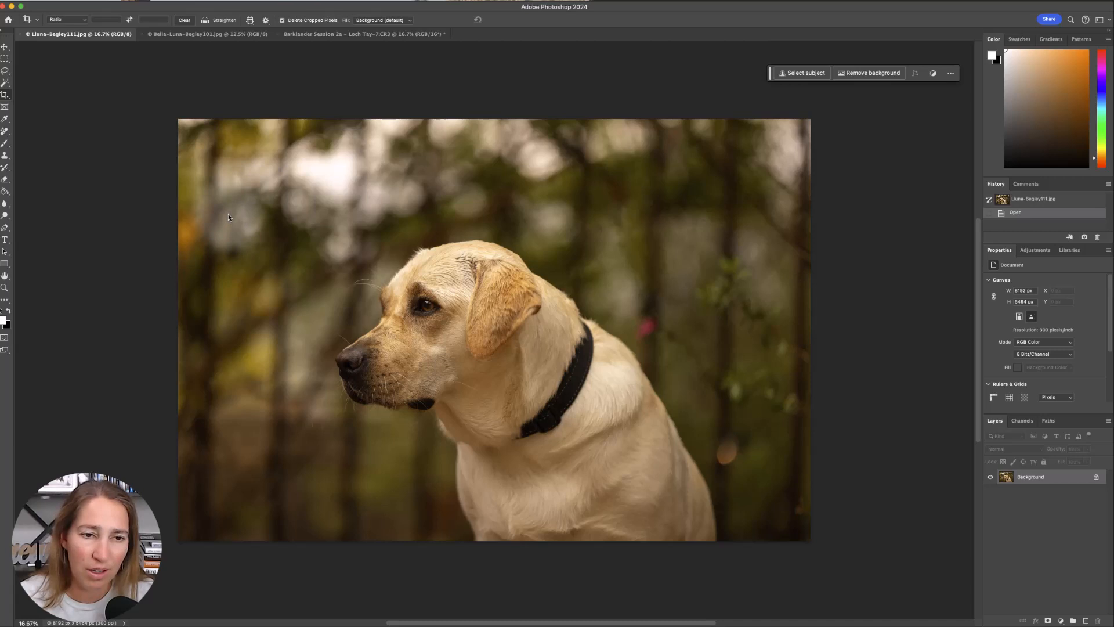
{"action": "mouse_move", "coordinate": [261, 179]}
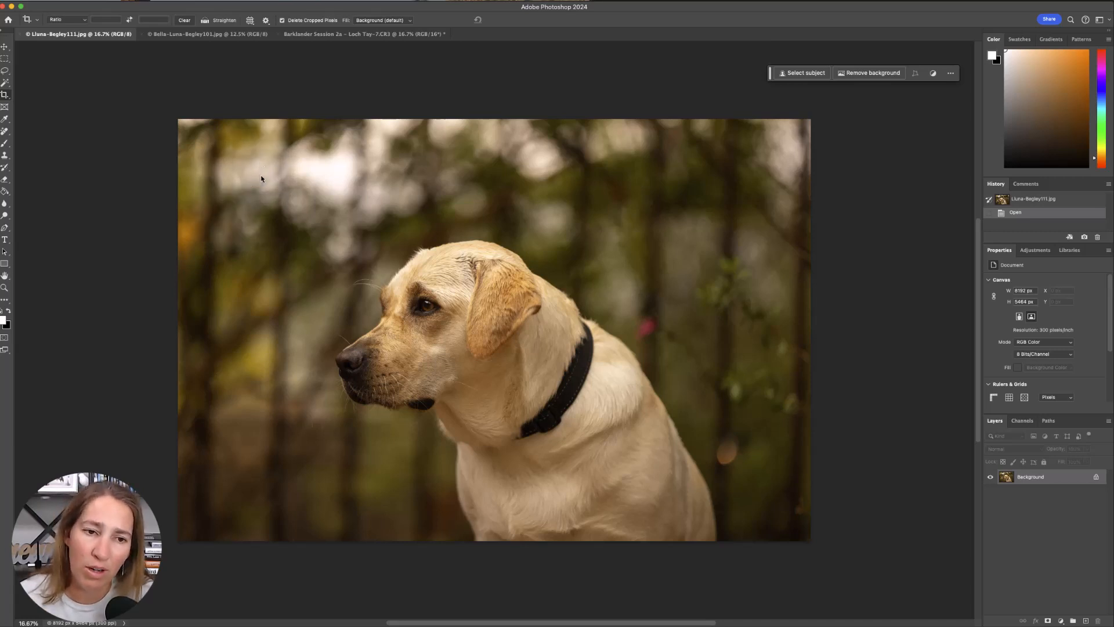
{"action": "mouse_move", "coordinate": [240, 215]}
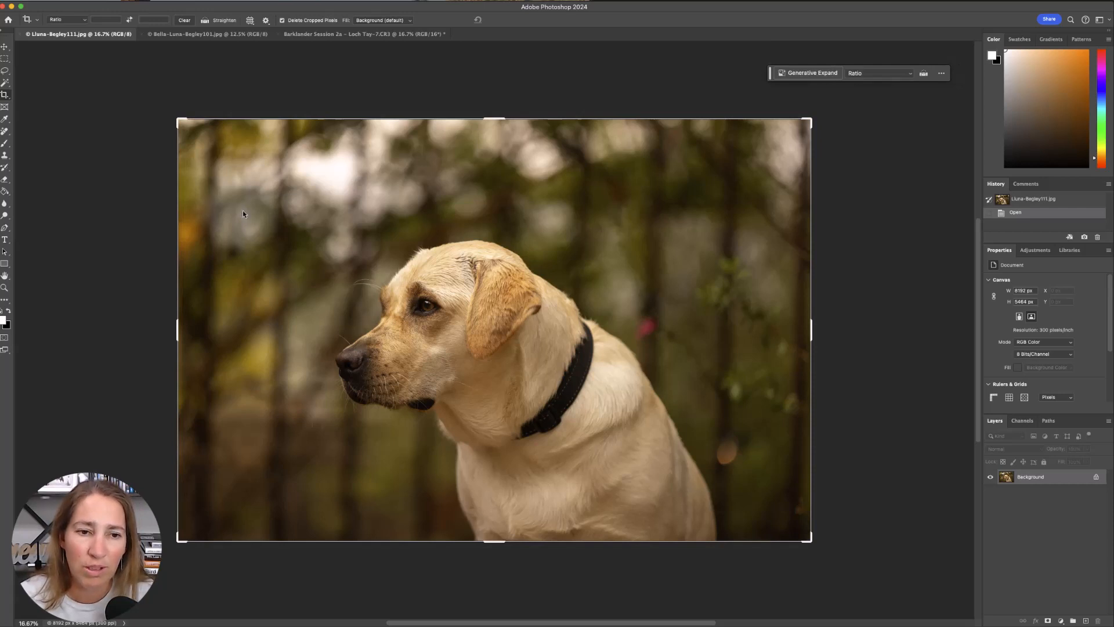
{"action": "mouse_move", "coordinate": [197, 328]}
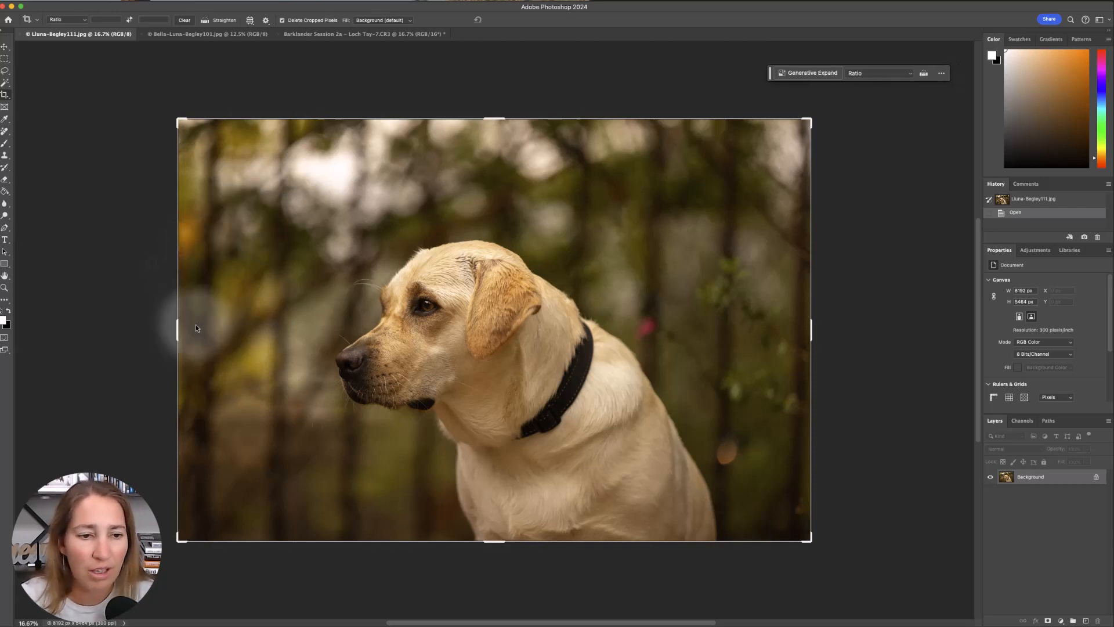
{"action": "mouse_move", "coordinate": [163, 339]}
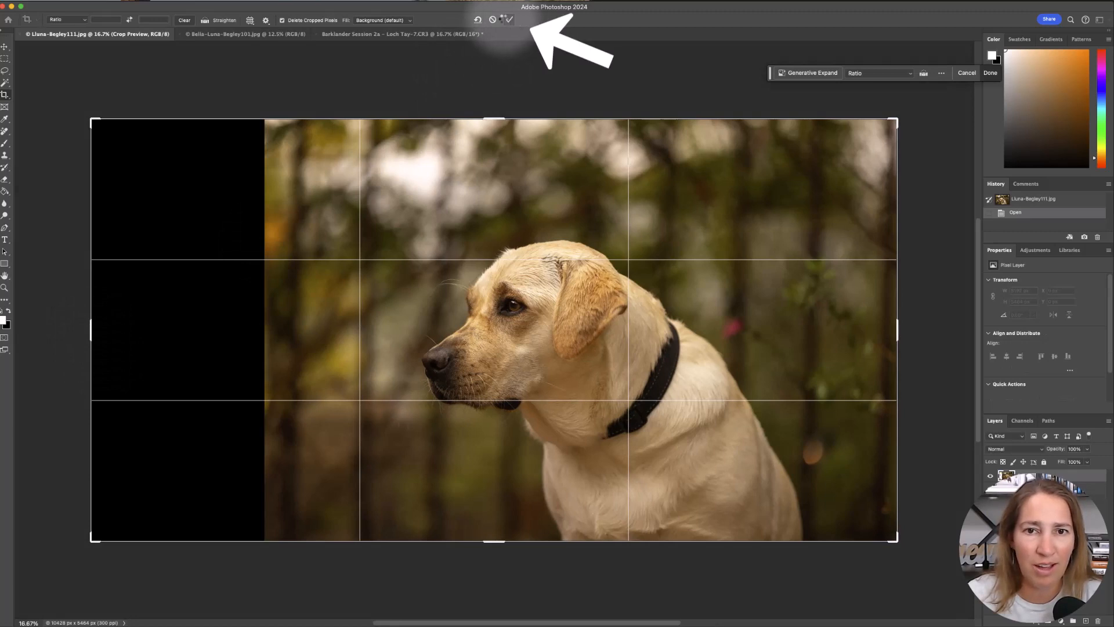
Commit the wider crop, marquee-select the black strip, and start Generative Fill.
{"action": "left_click", "coordinate": [990, 72]}
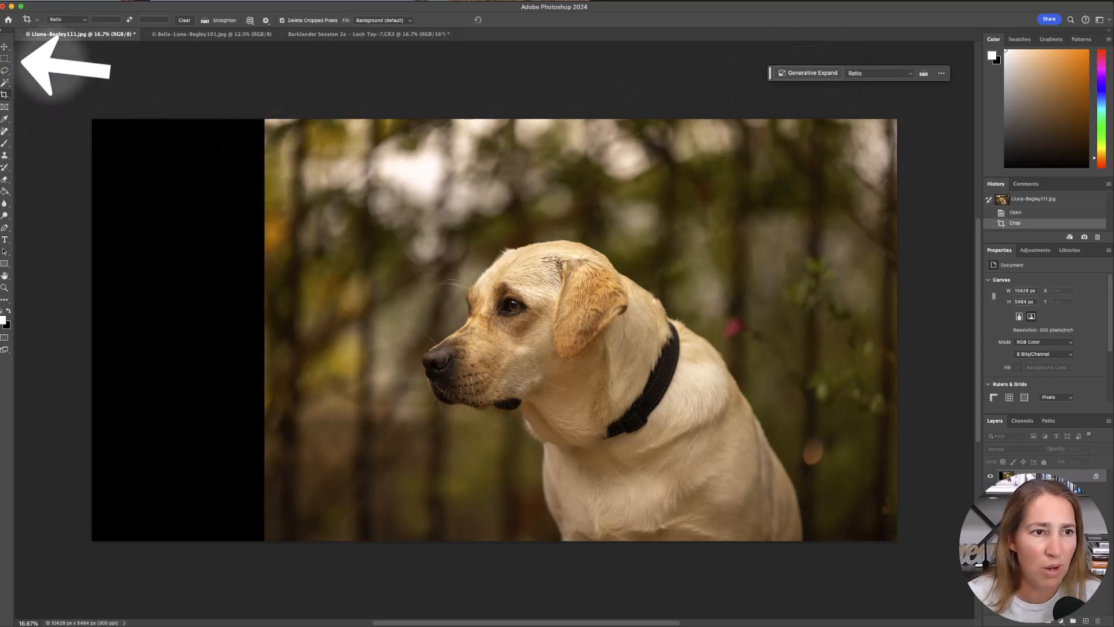
{"action": "left_click", "coordinate": [5, 58]}
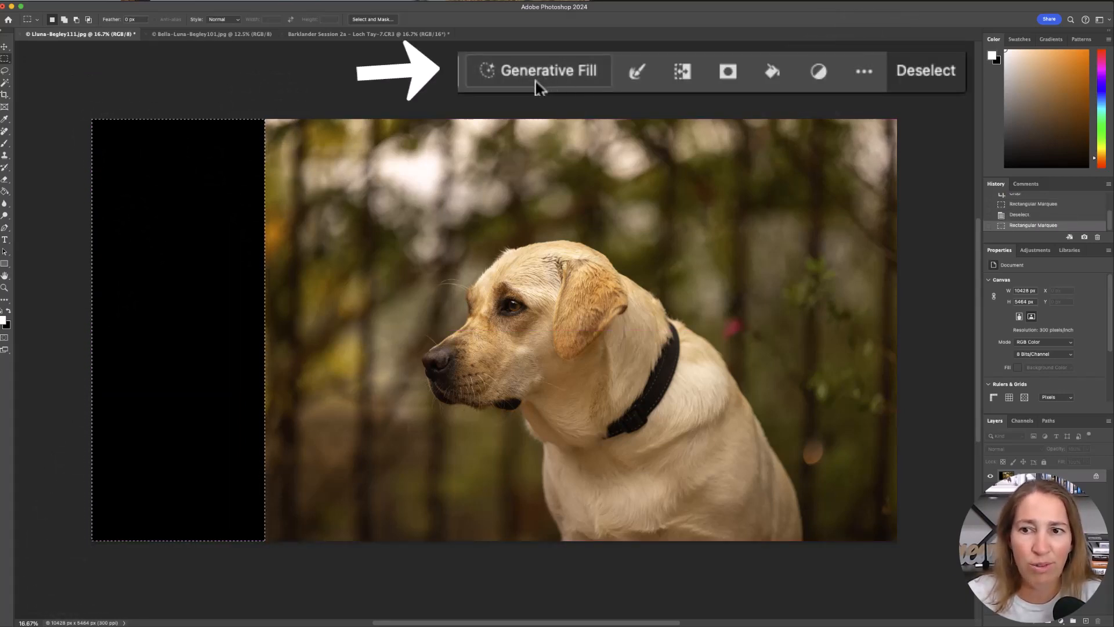
{"action": "left_click", "coordinate": [539, 70]}
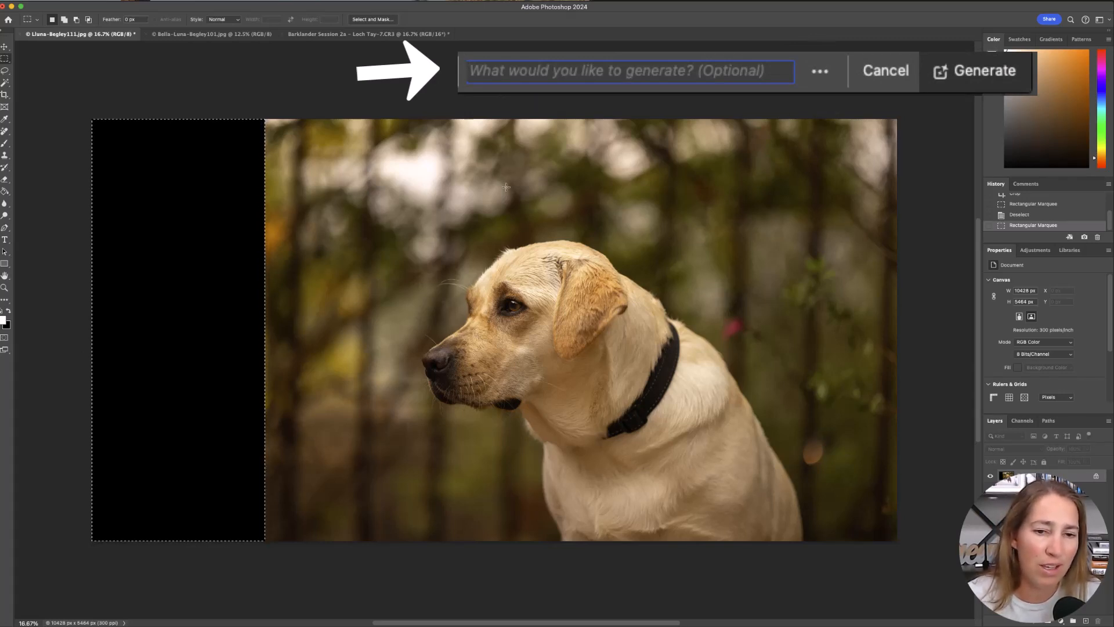
{"action": "mouse_move", "coordinate": [744, 82]}
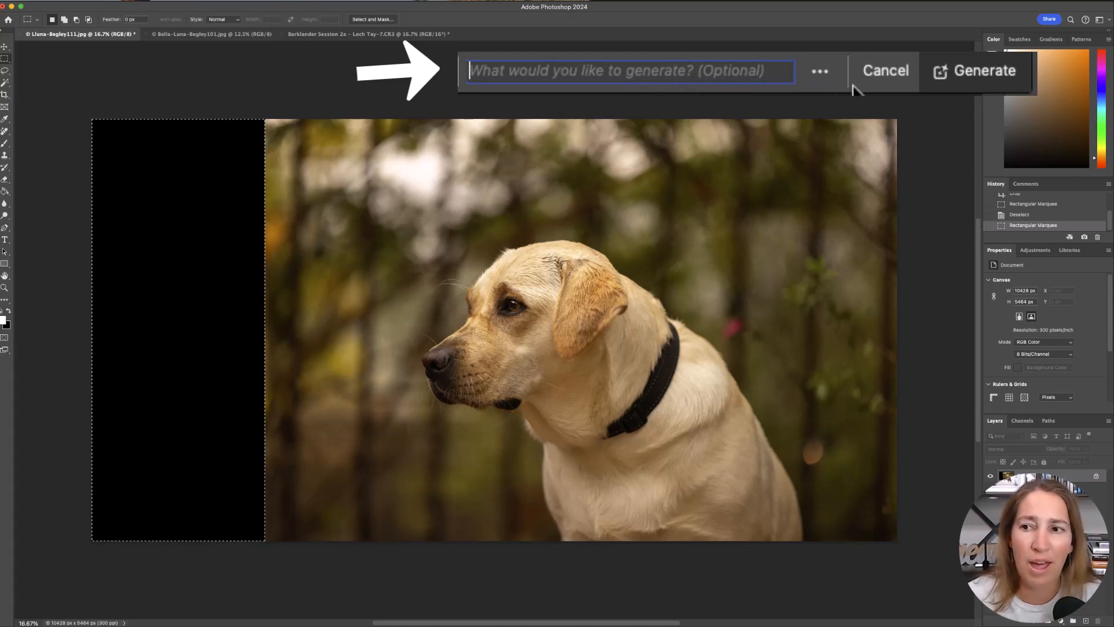
{"action": "mouse_move", "coordinate": [817, 151]}
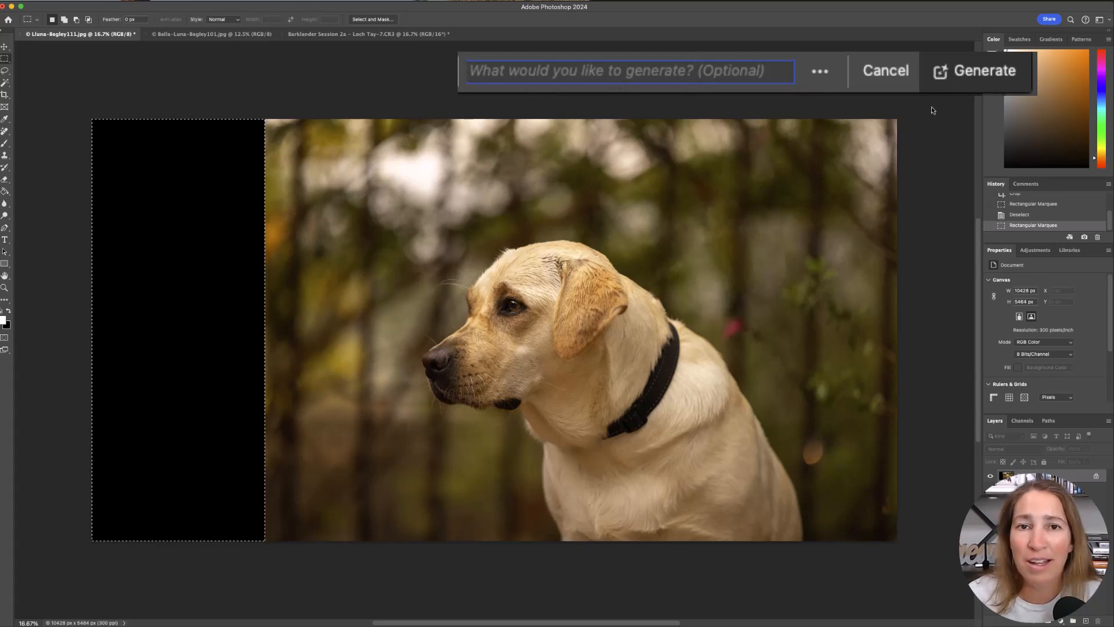
Generate the fill, compare all three forest variations, and apply the second.
{"action": "left_click", "coordinate": [984, 70]}
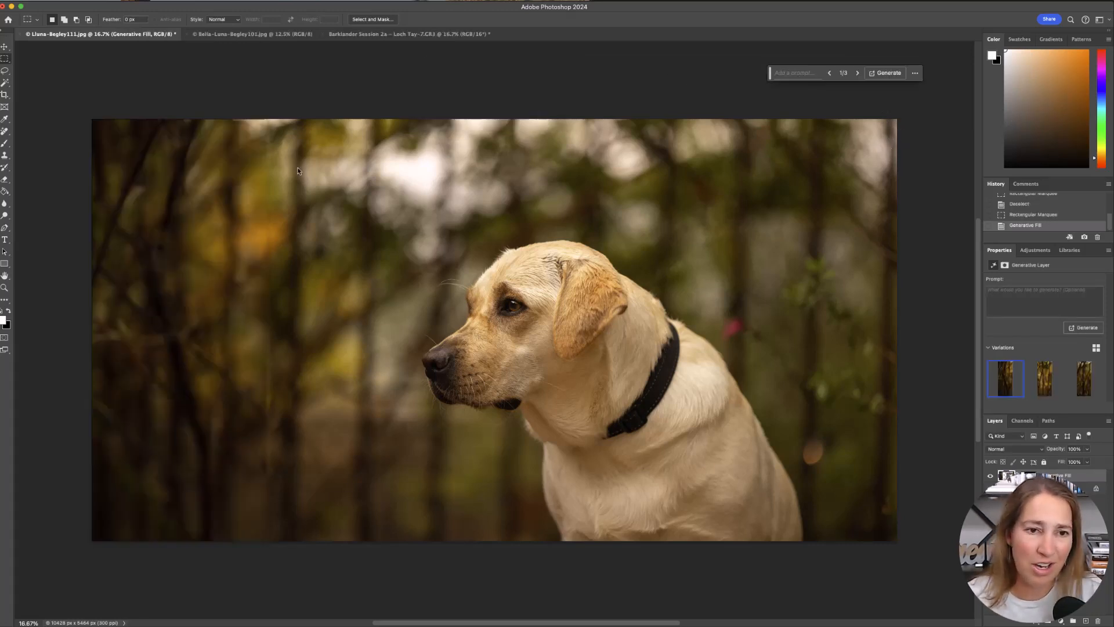
{"action": "mouse_move", "coordinate": [237, 109]}
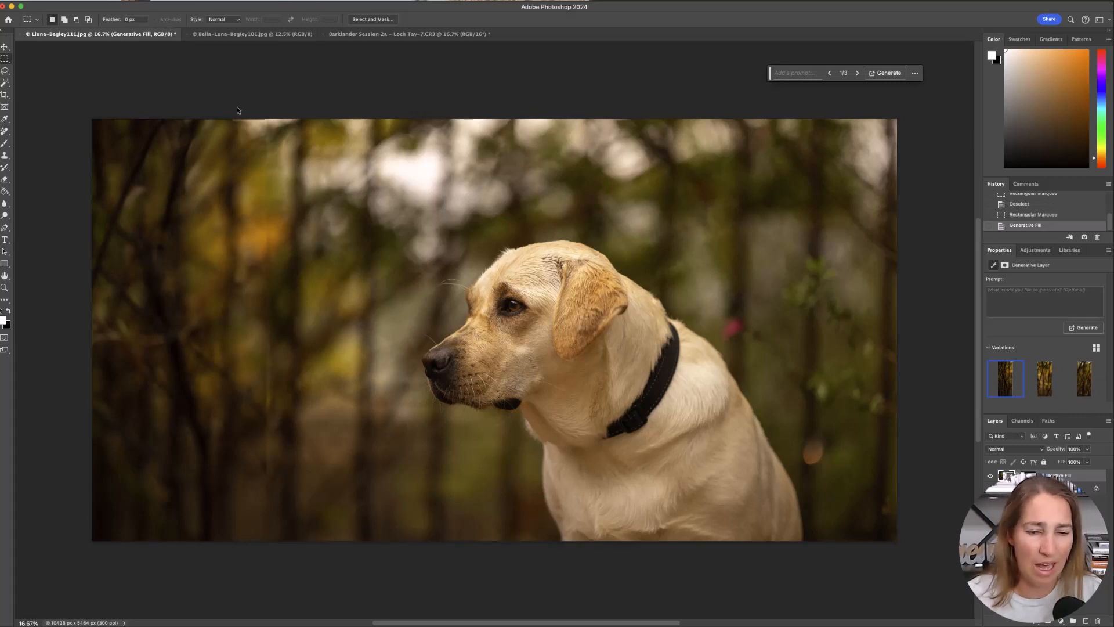
{"action": "mouse_move", "coordinate": [270, 231]}
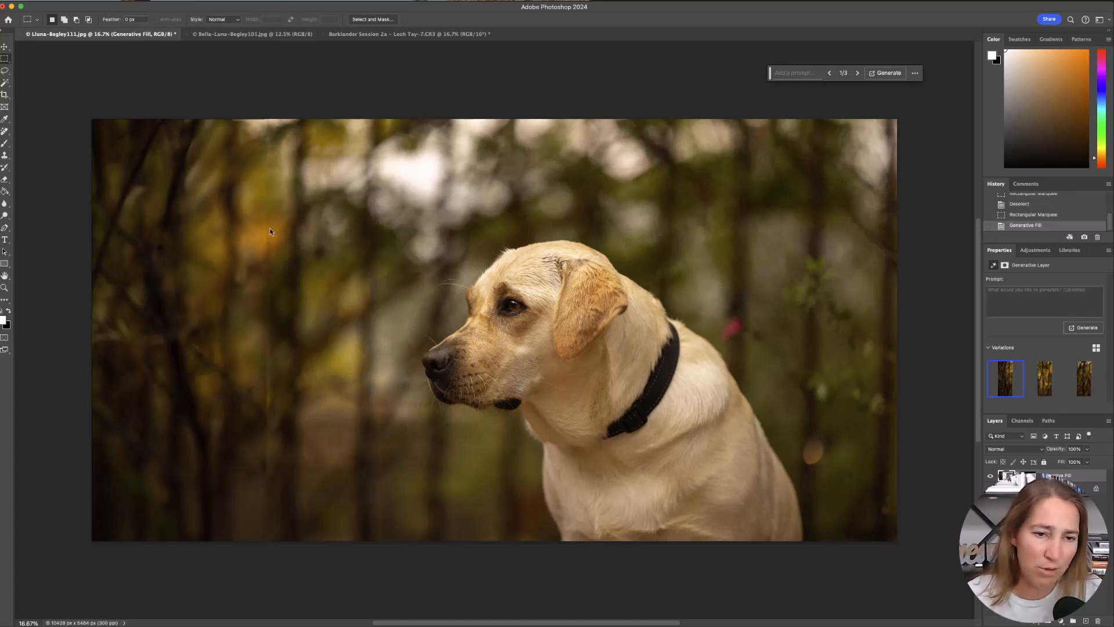
{"action": "mouse_move", "coordinate": [318, 139]}
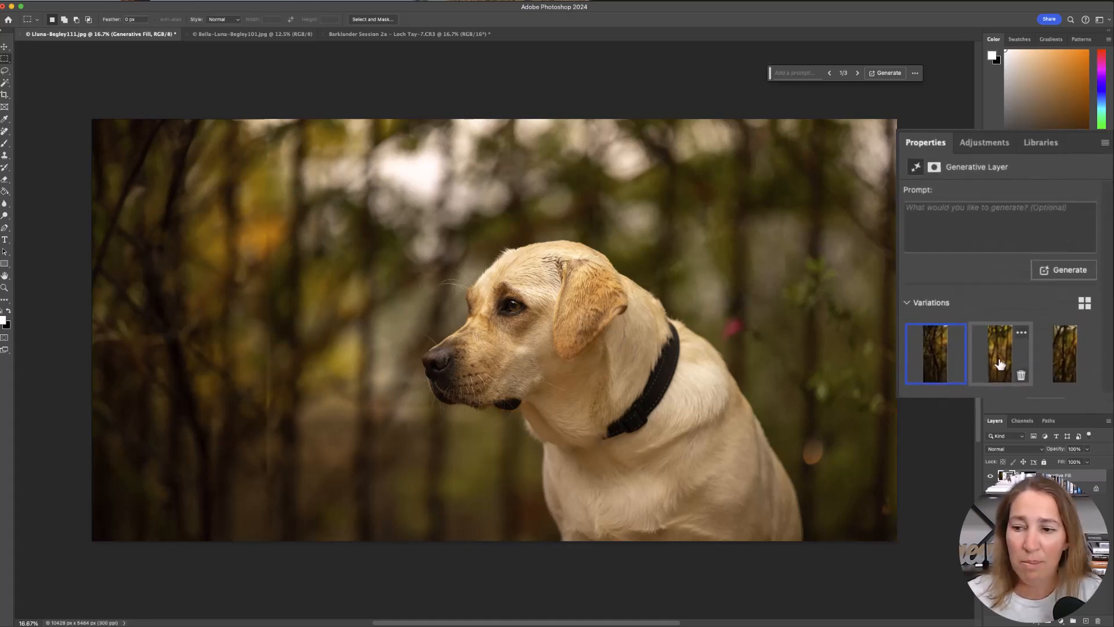
{"action": "left_click", "coordinate": [1000, 353]}
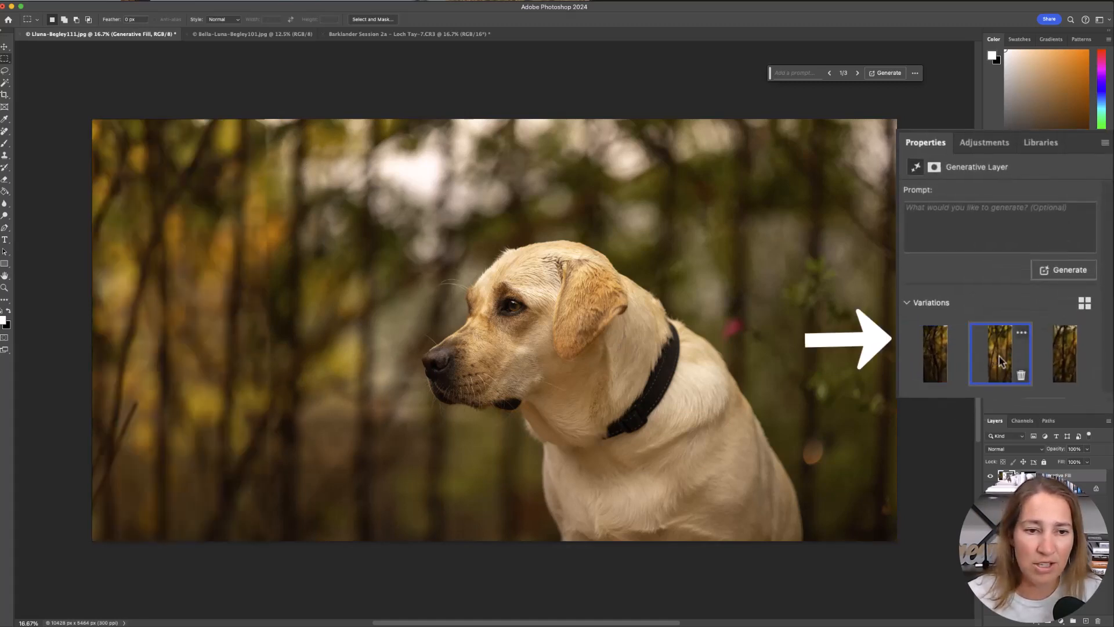
{"action": "left_click", "coordinate": [1063, 354]}
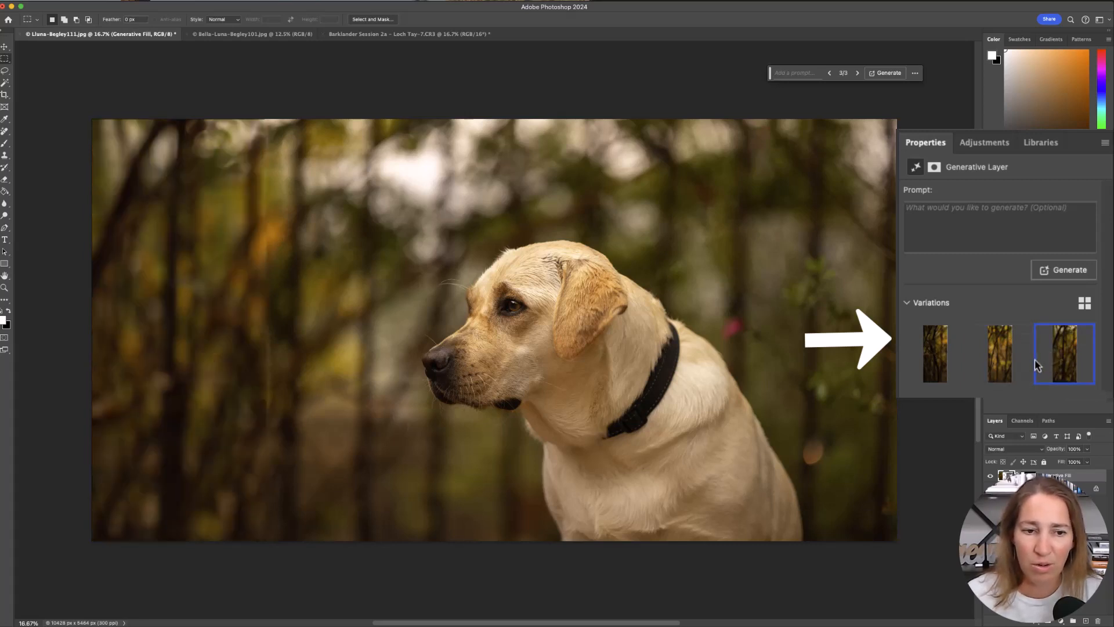
{"action": "left_click", "coordinate": [935, 354]}
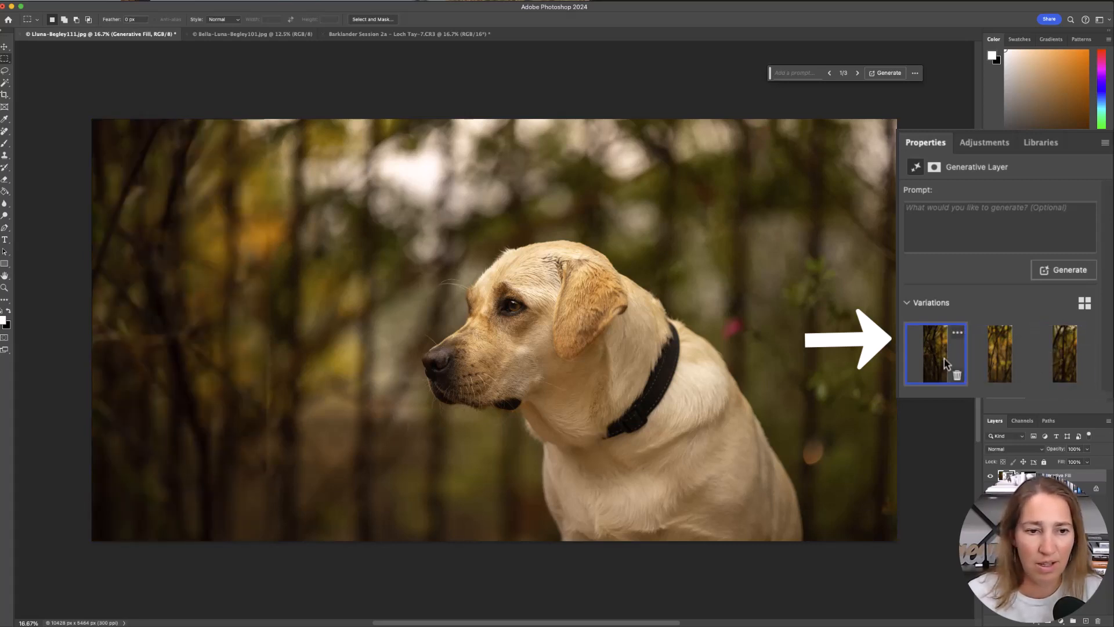
{"action": "left_click", "coordinate": [999, 354]}
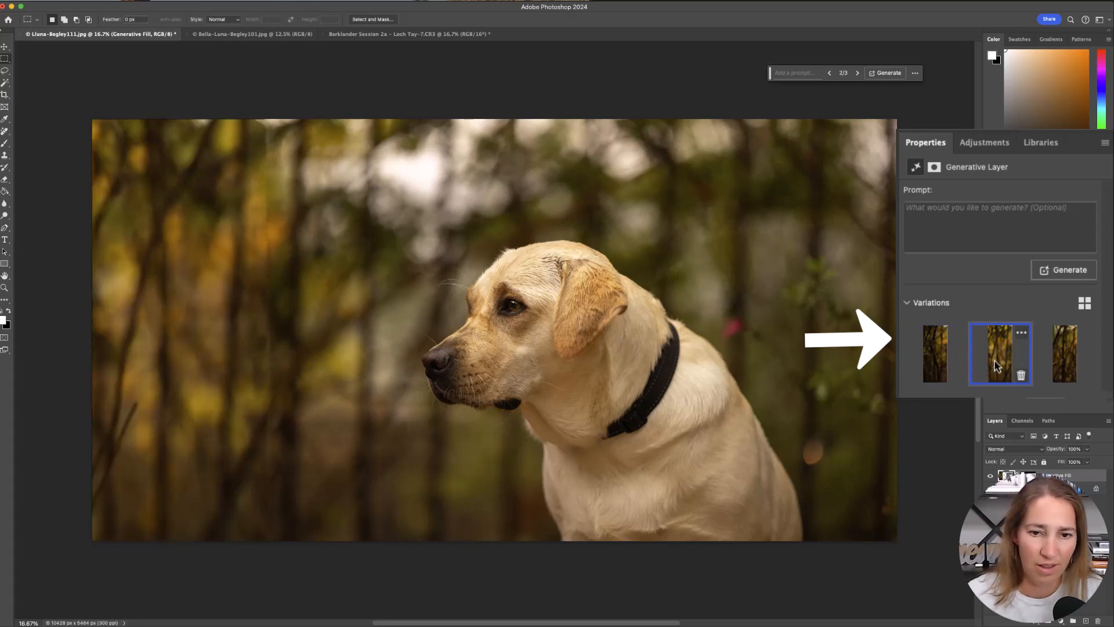
{"action": "mouse_move", "coordinate": [806, 376]}
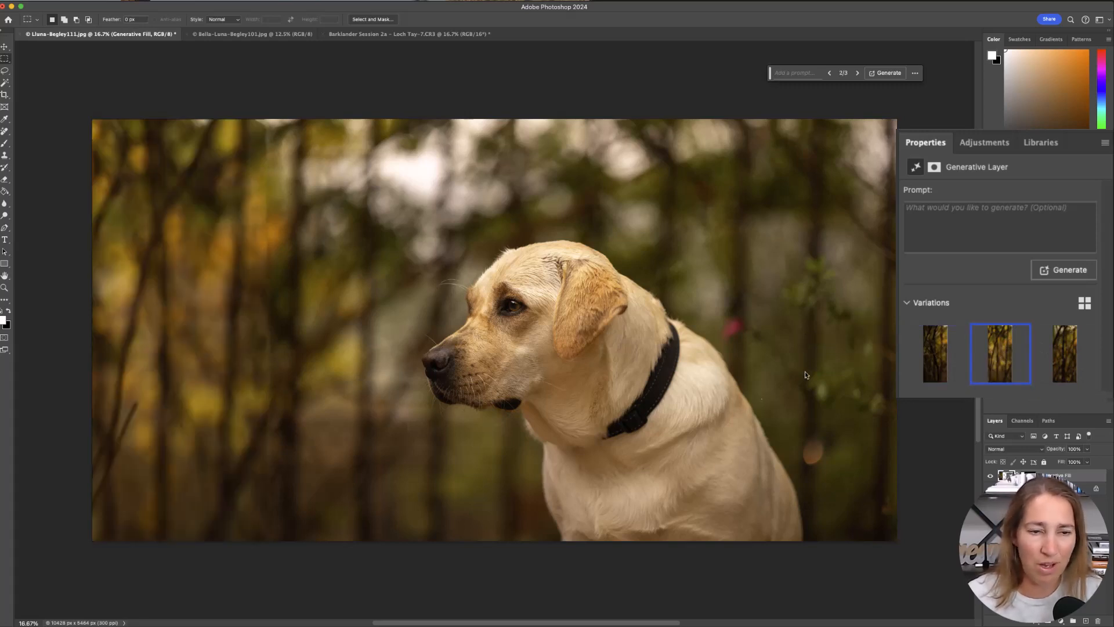
{"action": "mouse_move", "coordinate": [396, 165]}
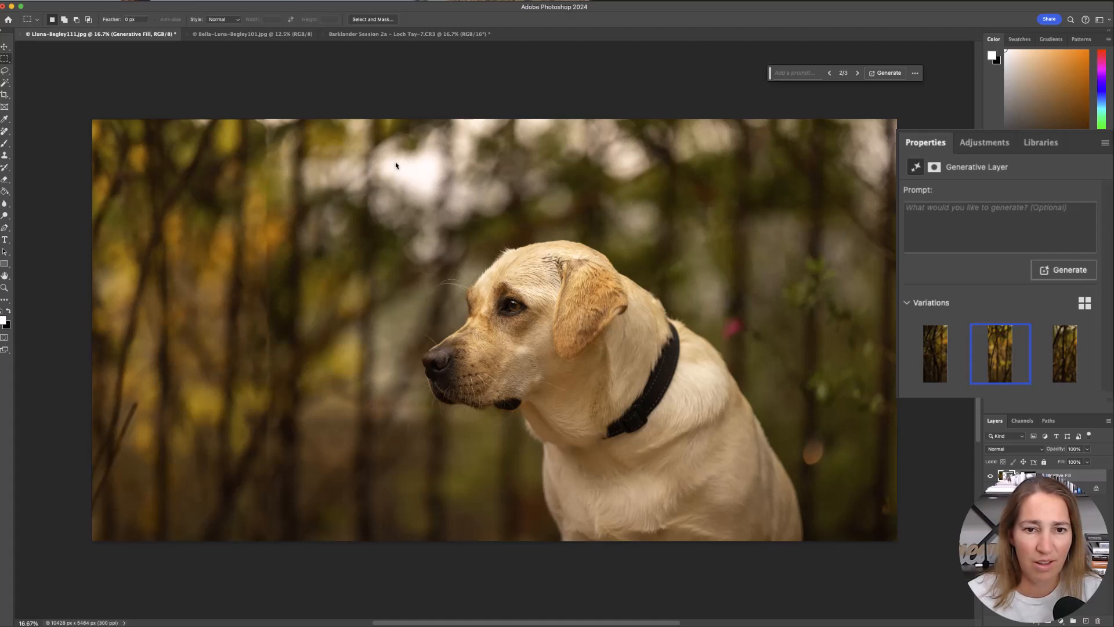
{"action": "mouse_move", "coordinate": [580, 291]}
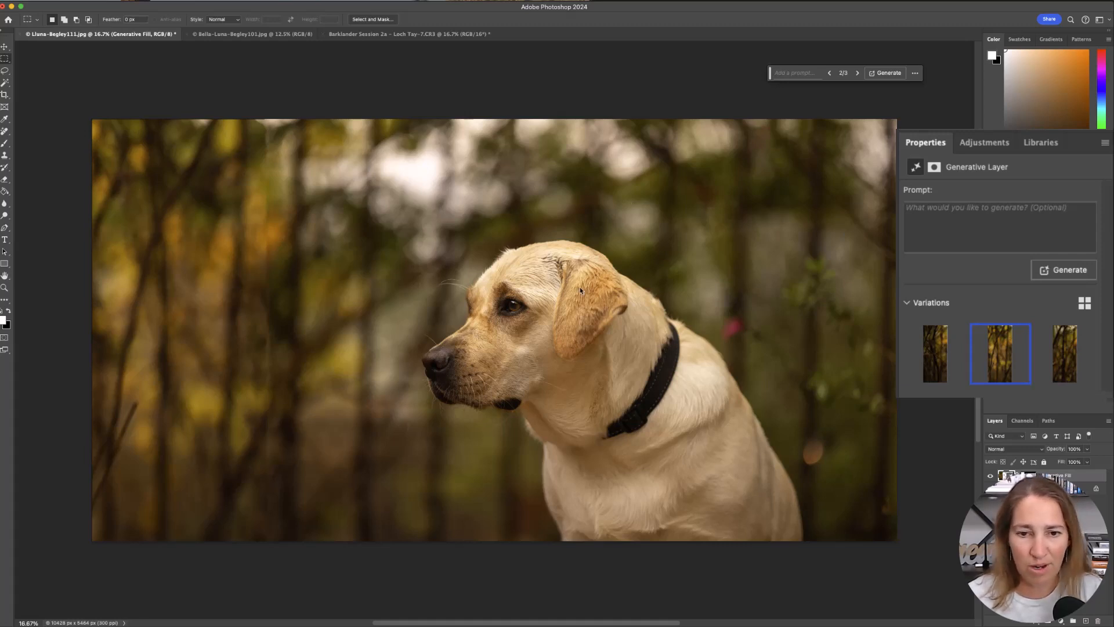
{"action": "mouse_move", "coordinate": [861, 307]}
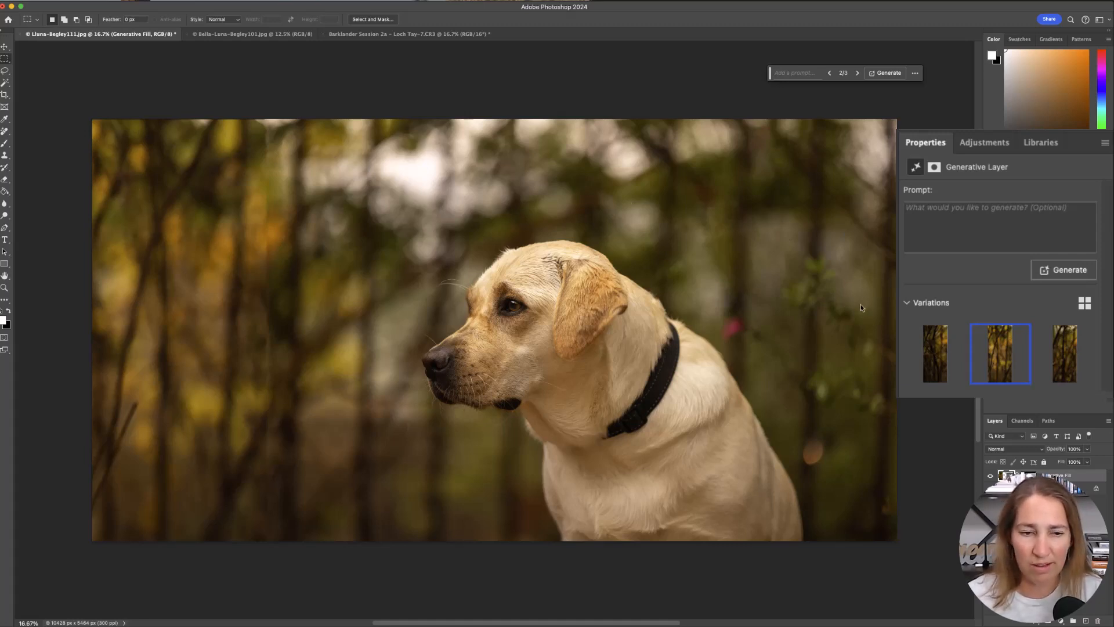
{"action": "mouse_move", "coordinate": [249, 534]}
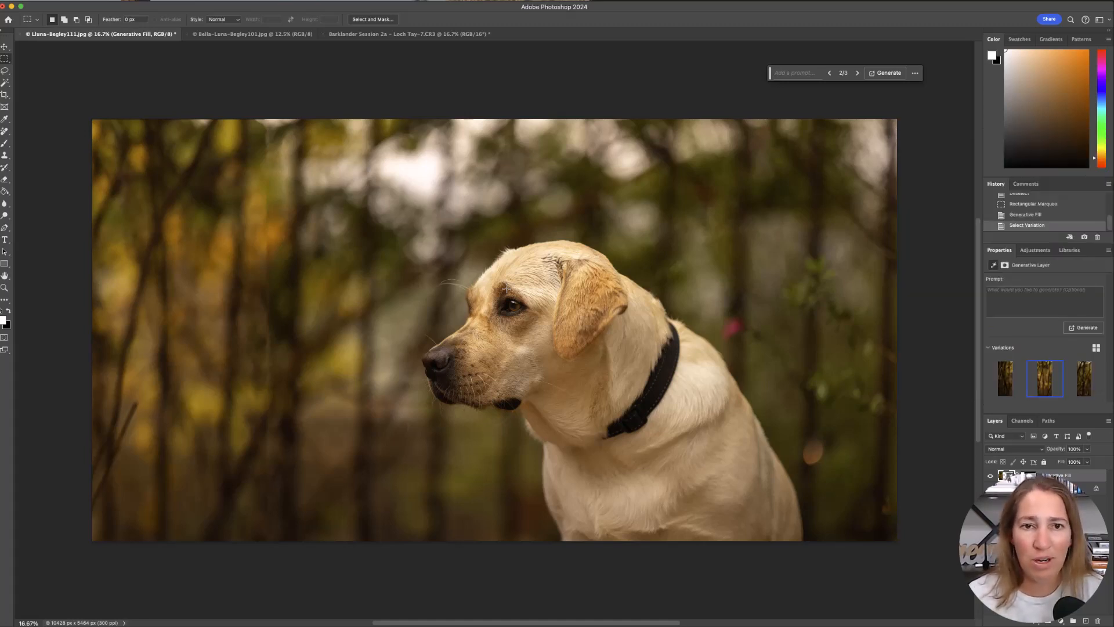
Switch to the Bella-Luna brown Labrador document tab.
{"action": "left_click", "coordinate": [250, 34]}
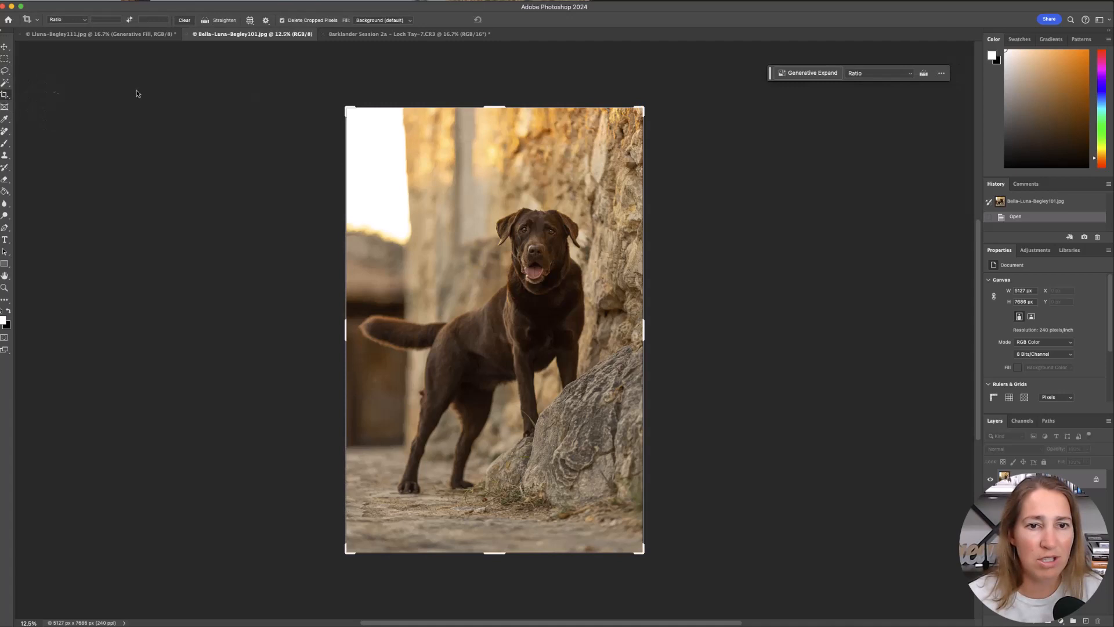
{"action": "mouse_move", "coordinate": [348, 557]}
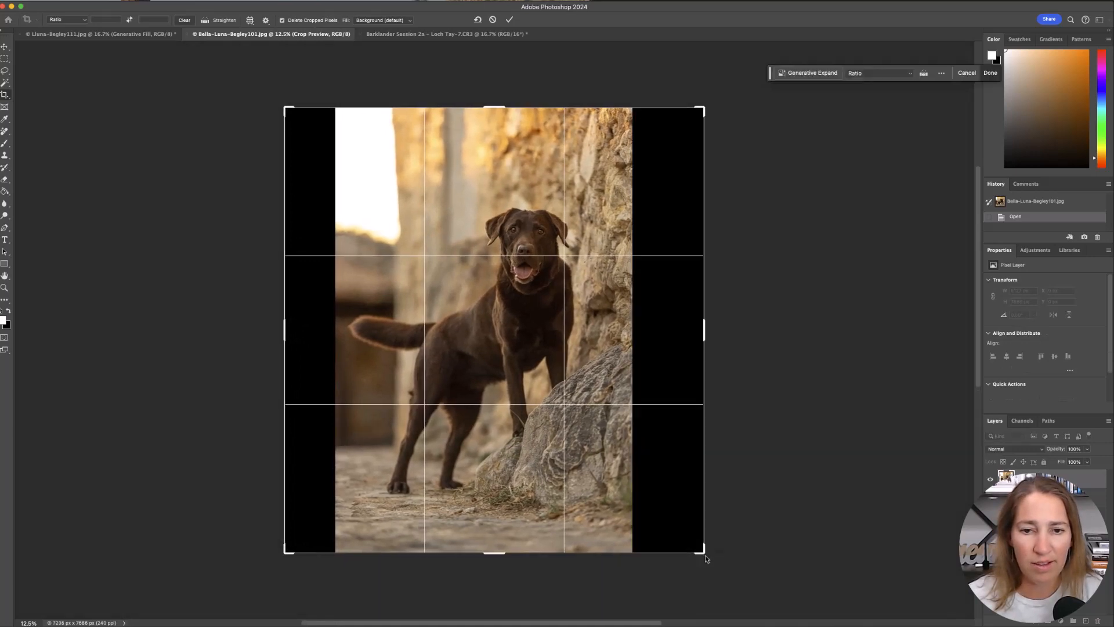
{"action": "mouse_move", "coordinate": [538, 247]}
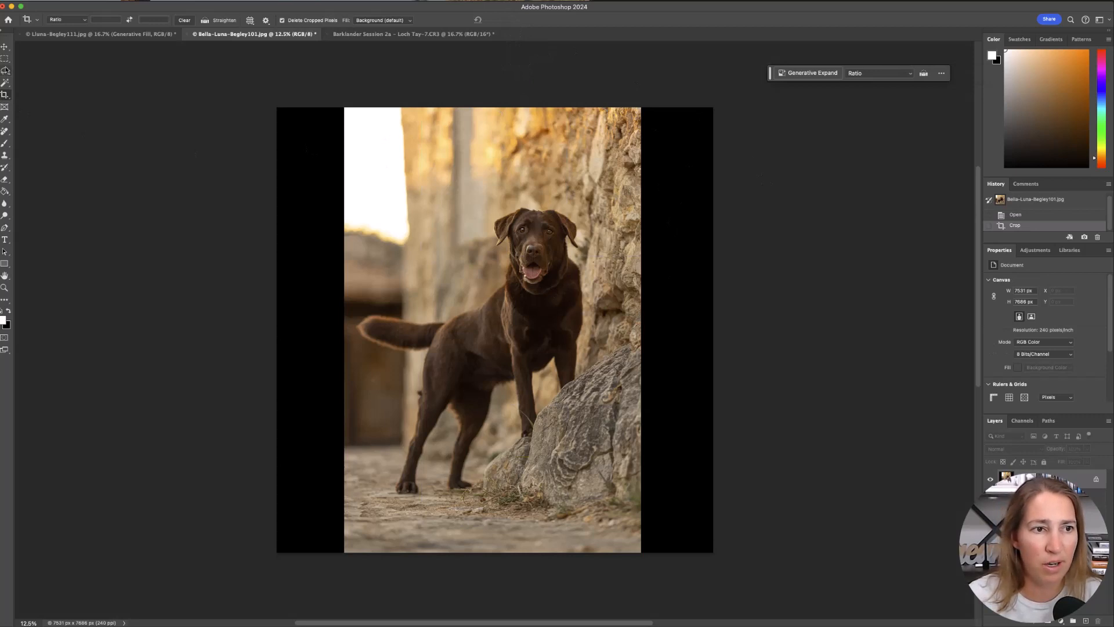
Select the right black strip with the Rectangular Marquee and generate a fill.
{"action": "left_click", "coordinate": [6, 48]}
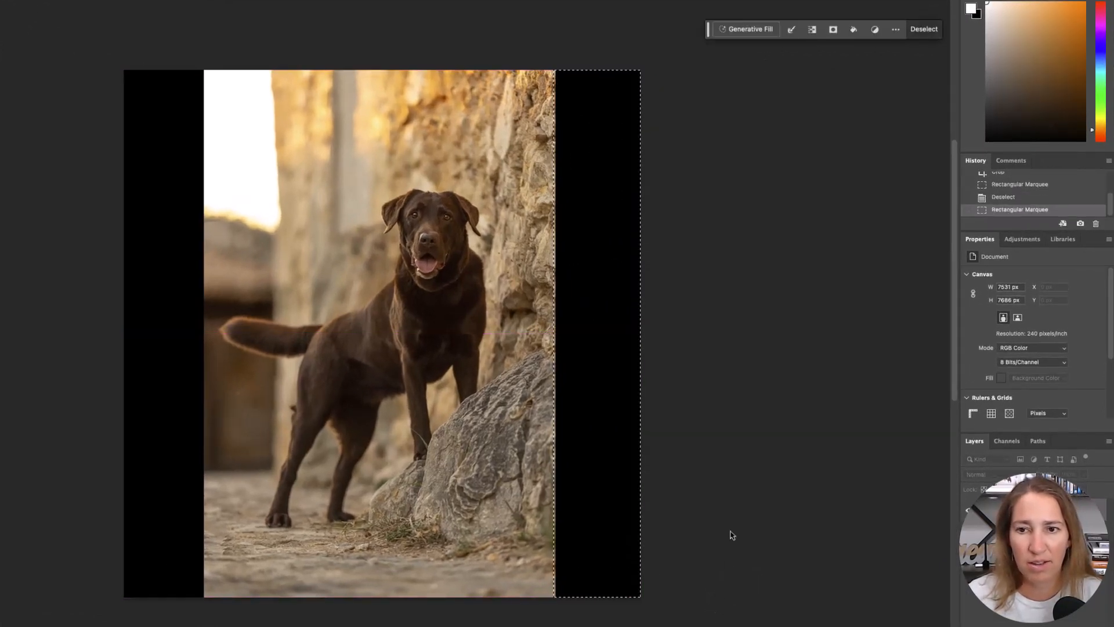
{"action": "left_click", "coordinate": [749, 29]}
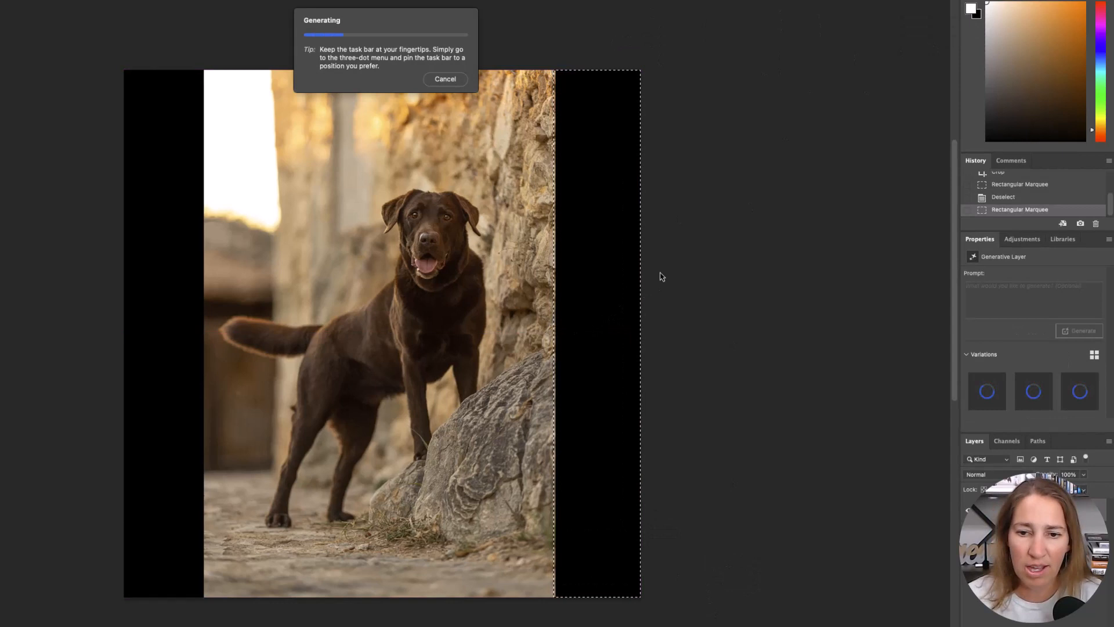
{"action": "mouse_move", "coordinate": [735, 275]}
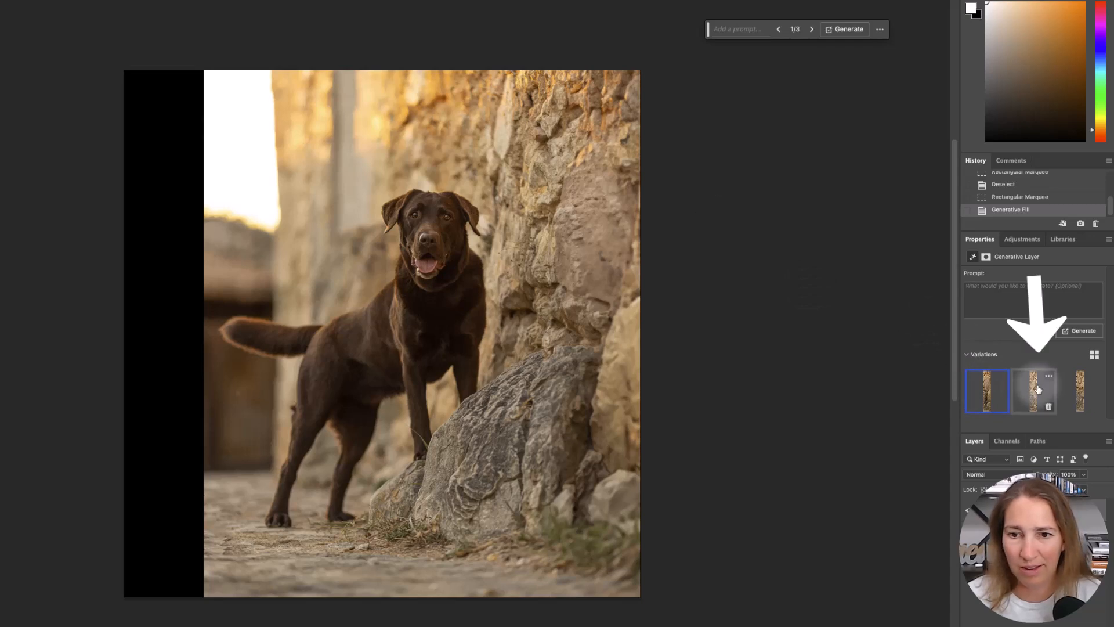
Apply the second stone-wall variation to the right strip.
{"action": "left_click", "coordinate": [1034, 390]}
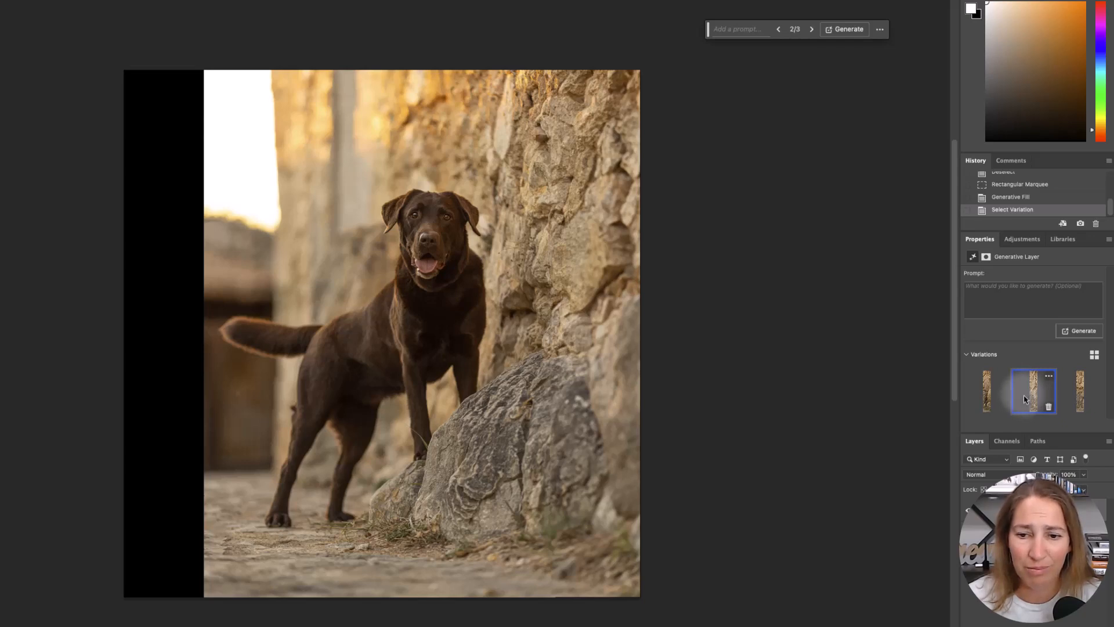
{"action": "mouse_move", "coordinate": [576, 266]}
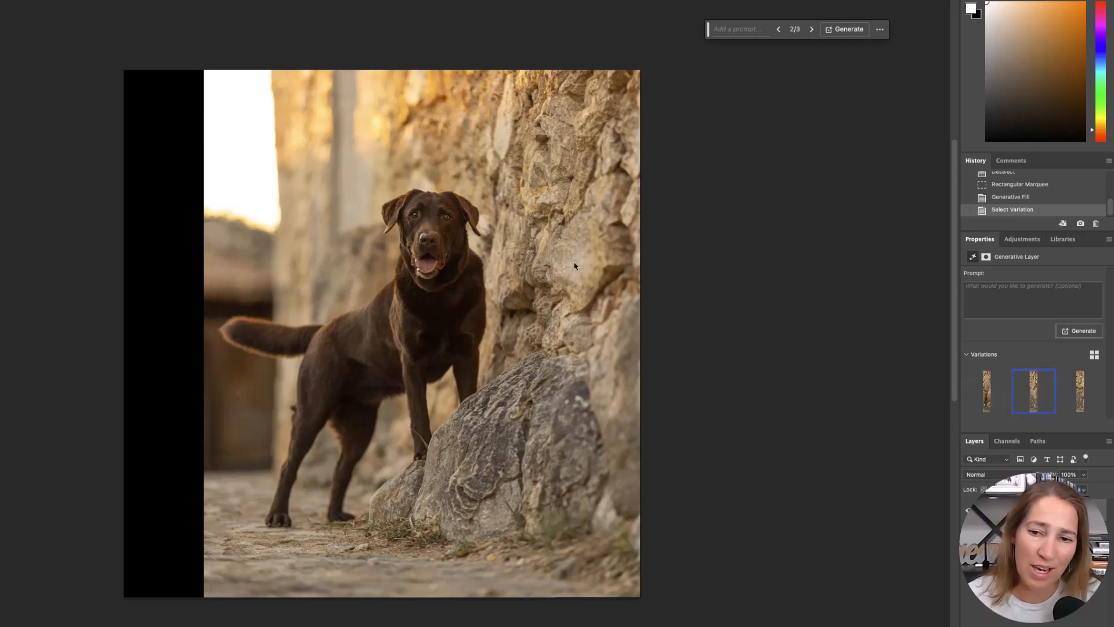
{"action": "mouse_move", "coordinate": [668, 277]}
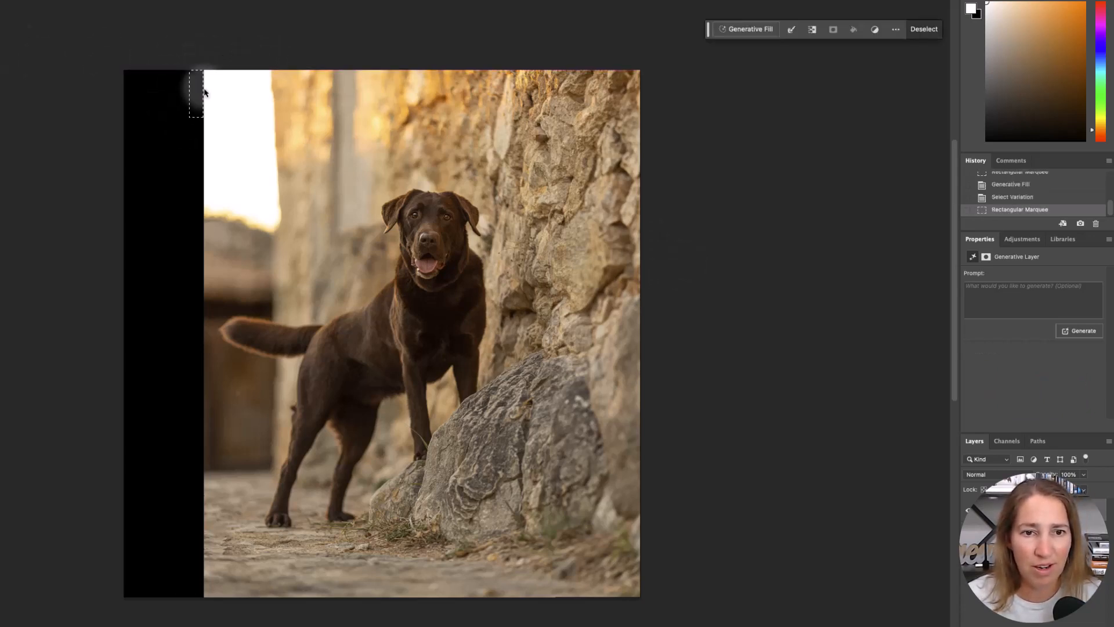
Marquee-select the left black strip and generate a doorway-and-cobblestone fill.
{"action": "left_click_drag", "start_coordinate": [202, 69], "coordinate": [221, 69]}
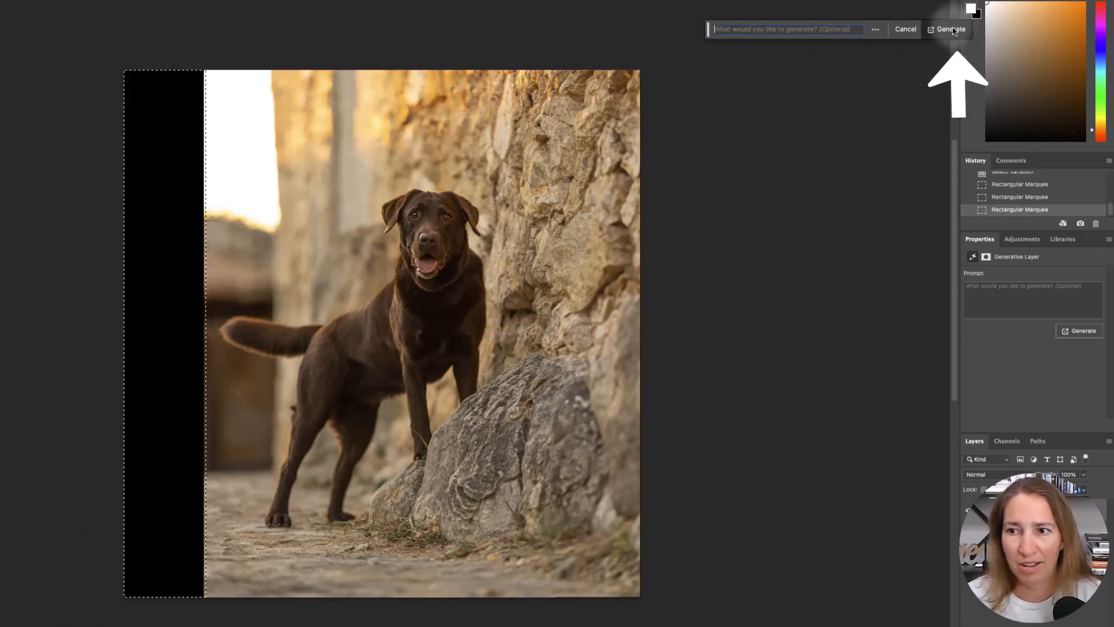
{"action": "left_click", "coordinate": [950, 29]}
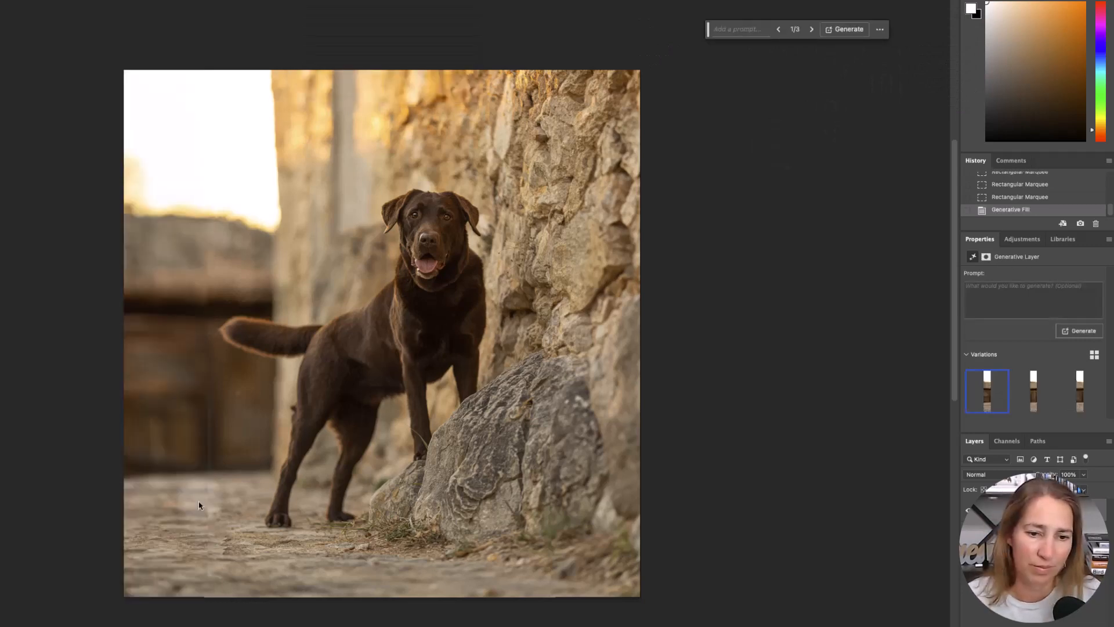
Compare the left-side alley variations and settle on the second one.
{"action": "left_click", "coordinate": [1033, 392]}
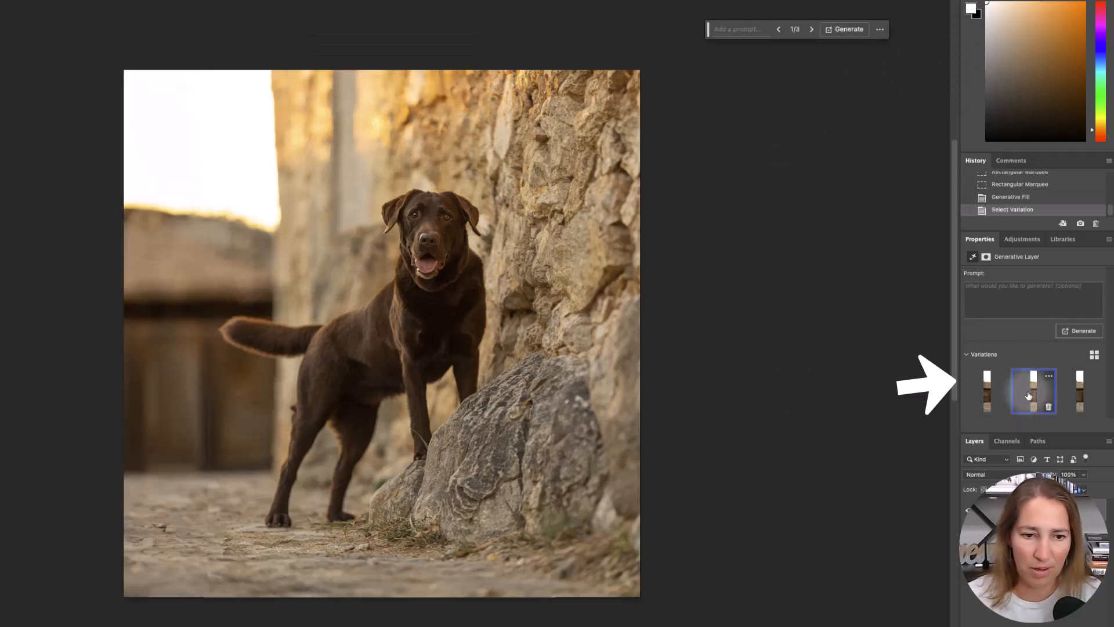
{"action": "left_click", "coordinate": [811, 29]}
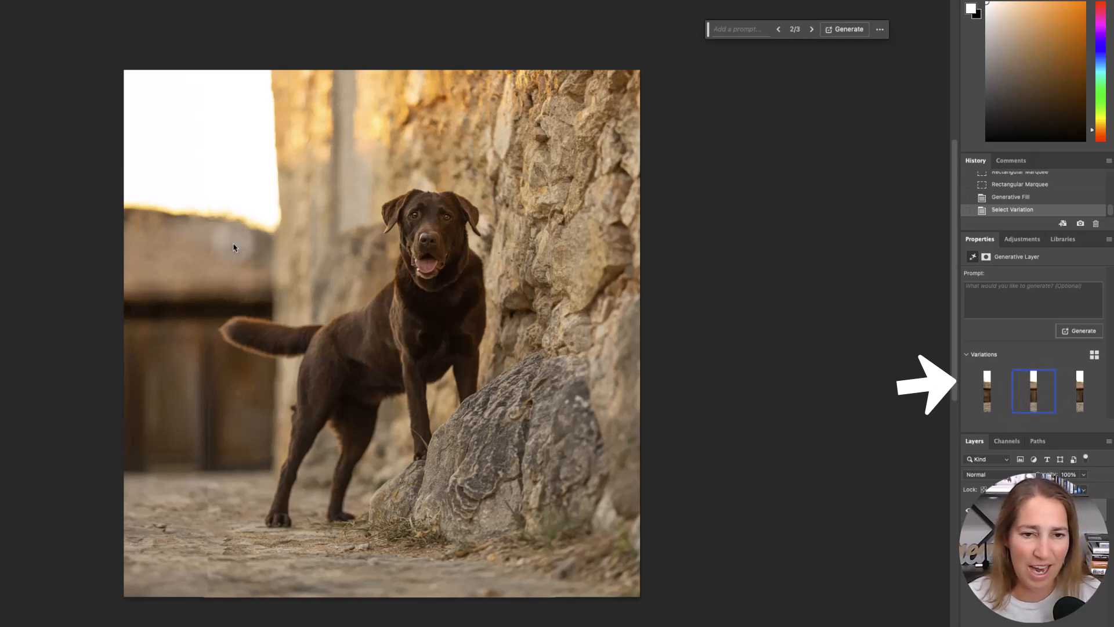
{"action": "mouse_move", "coordinate": [170, 263]}
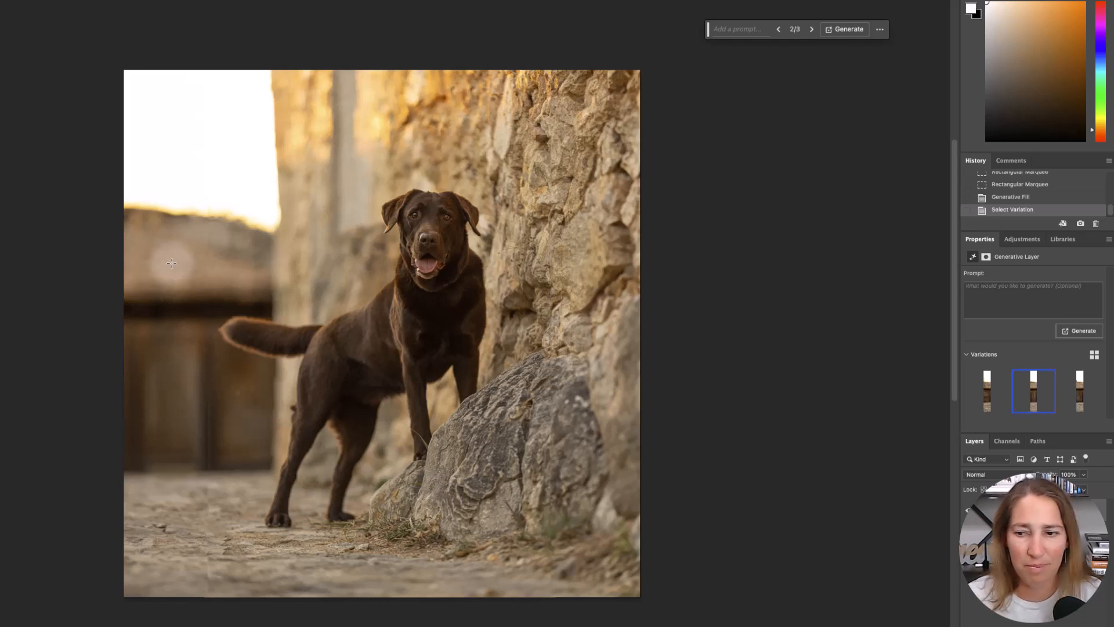
{"action": "left_click", "coordinate": [1079, 391]}
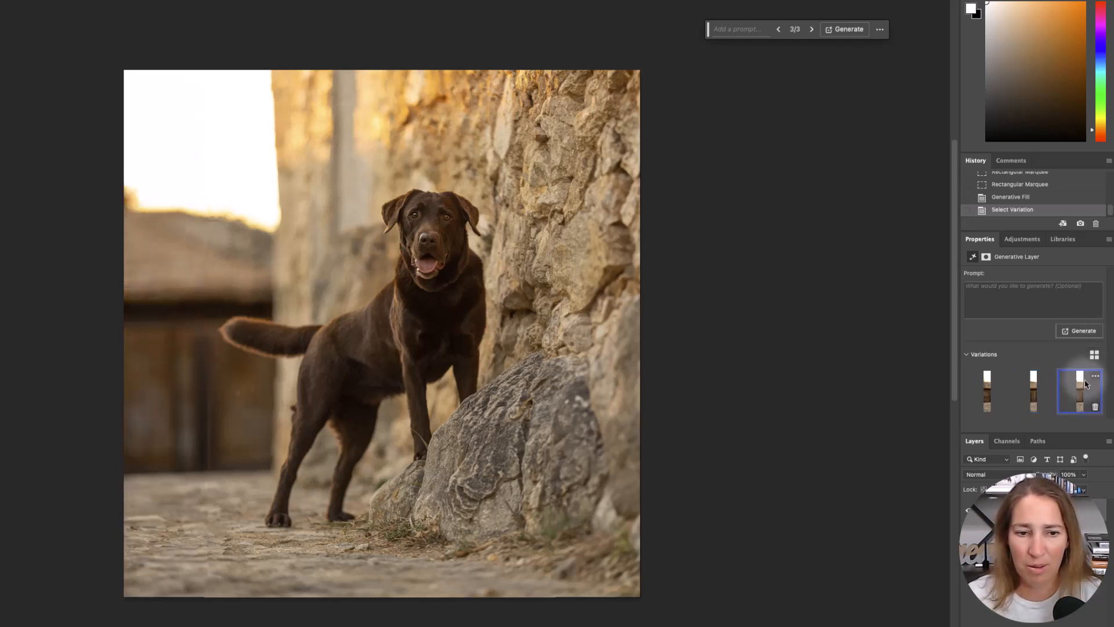
{"action": "left_click", "coordinate": [1034, 390]}
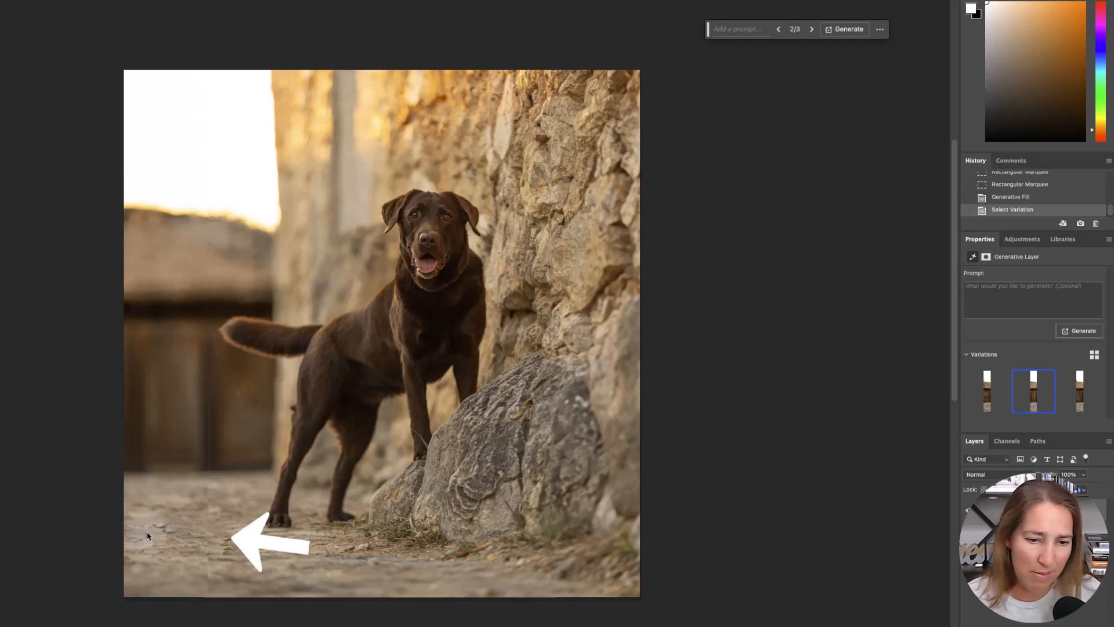
{"action": "mouse_move", "coordinate": [188, 561]}
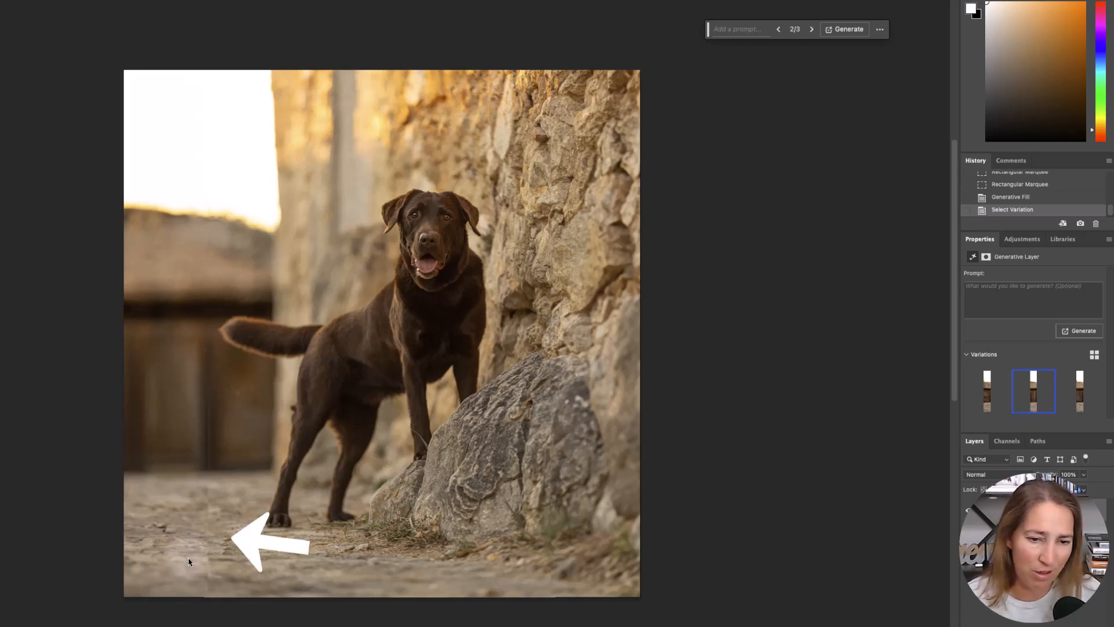
{"action": "mouse_move", "coordinate": [209, 526]}
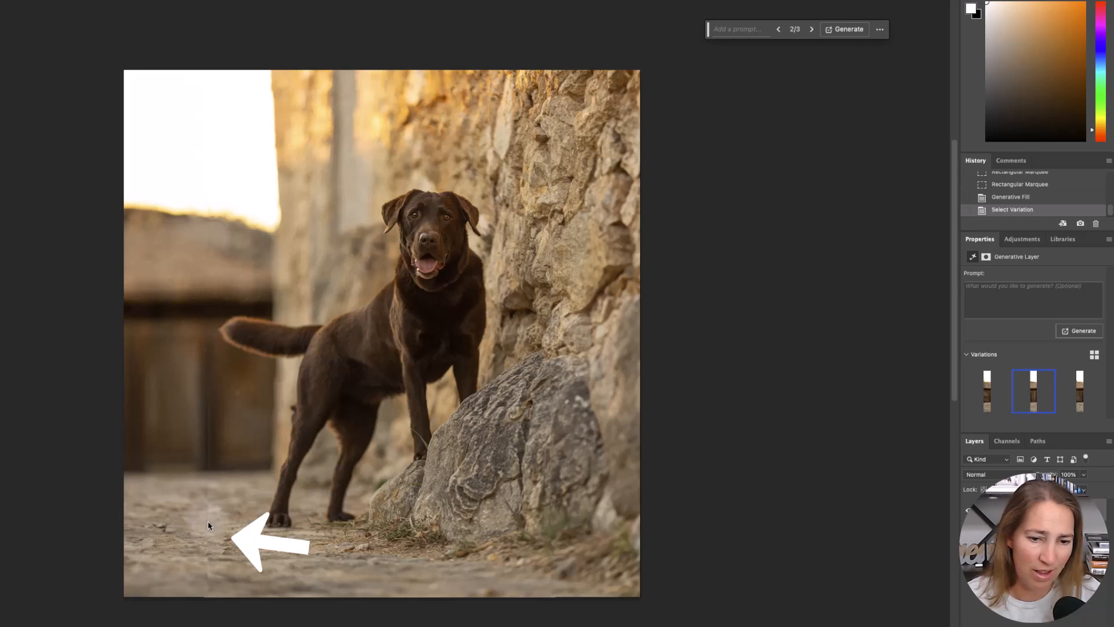
{"action": "mouse_move", "coordinate": [209, 517]}
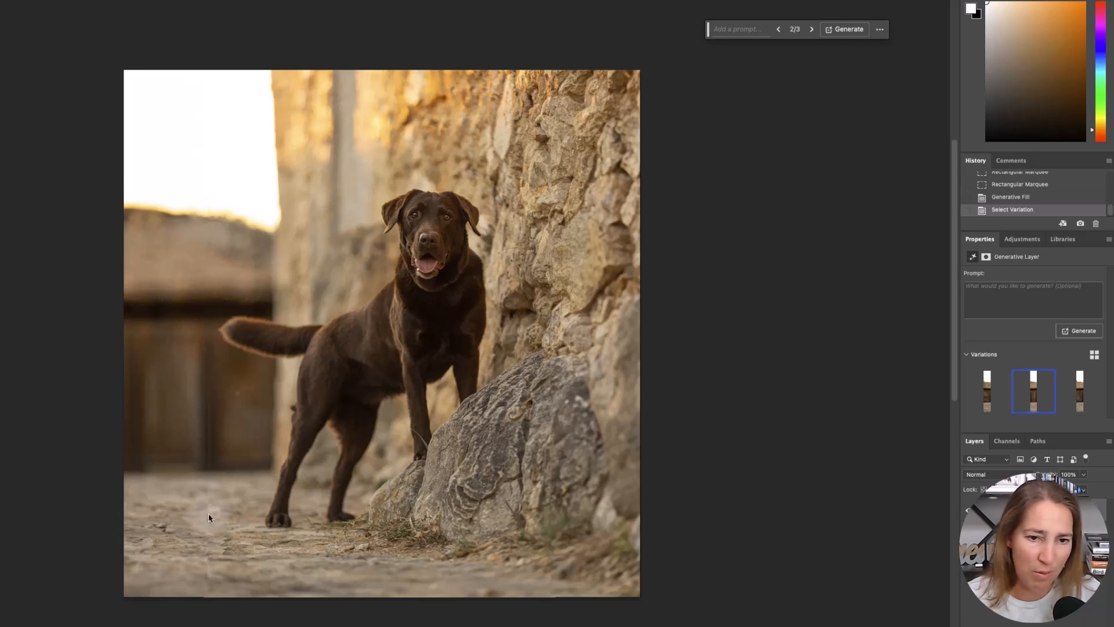